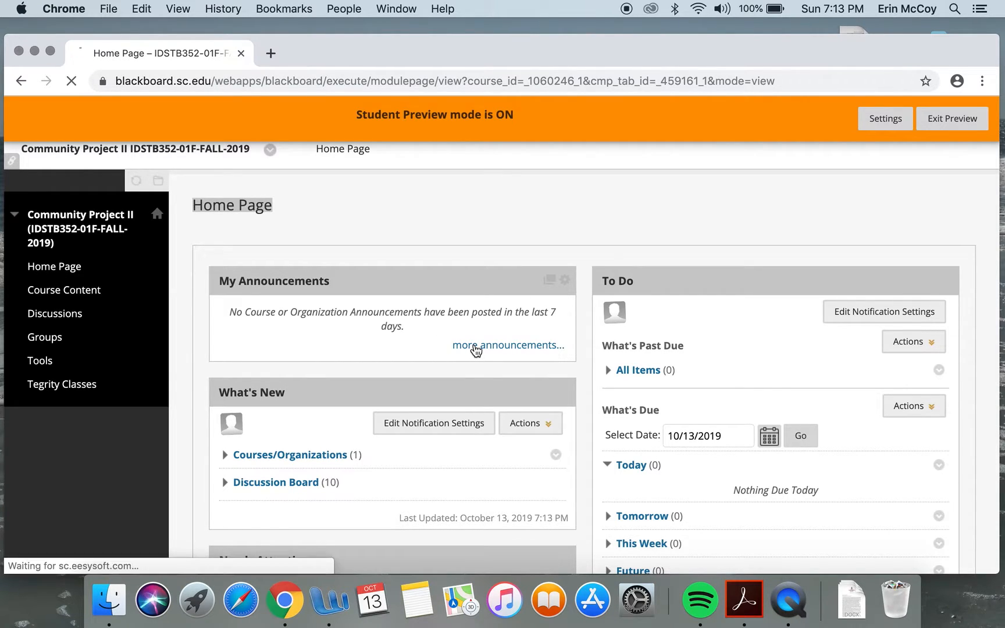
# View the full list of course announcements from My Announcements on the Home Page
pyautogui.click(507, 345)
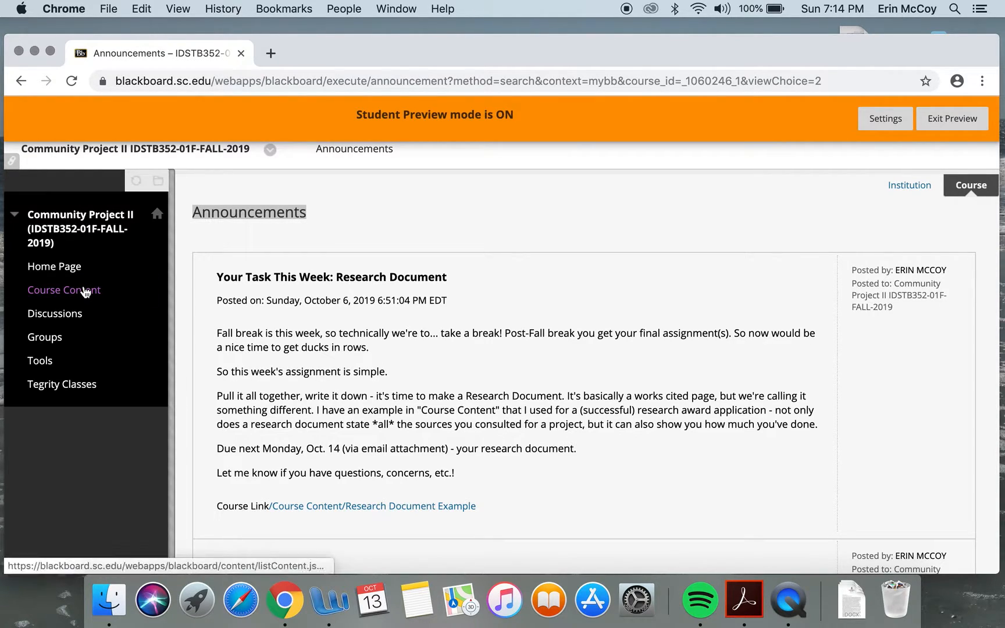
# Download the Assignment 2 (A2) .docx from Course Content and open it in Word
pyautogui.click(64, 289)
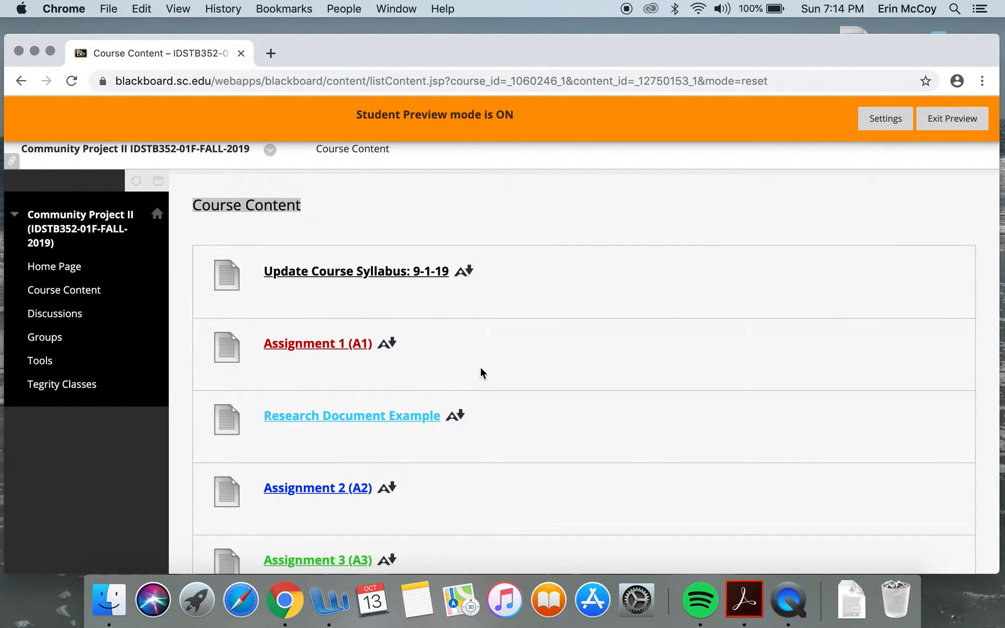
pyautogui.scroll(-3)
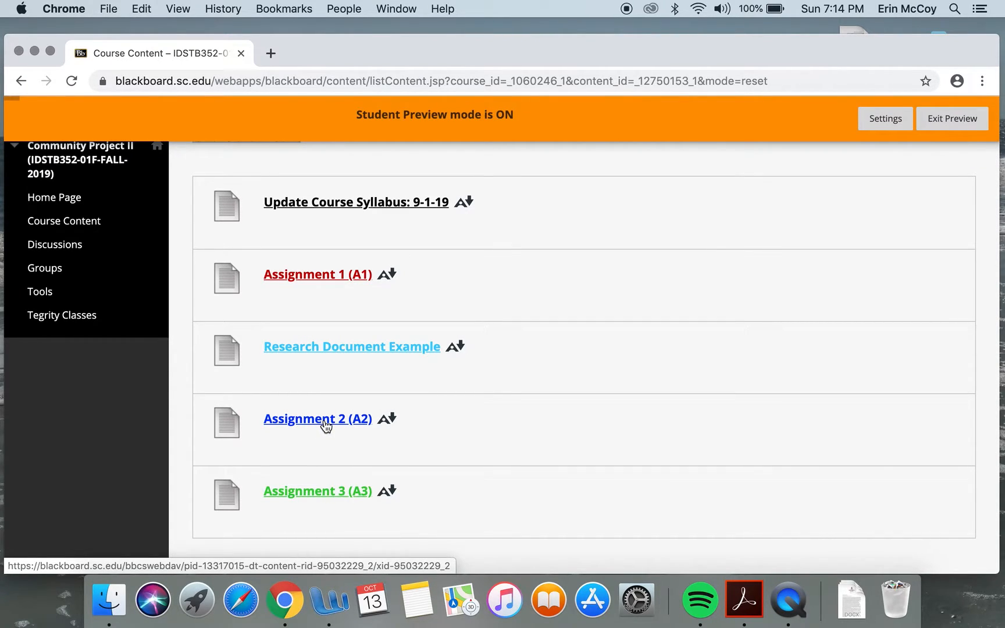
pyautogui.click(316, 418)
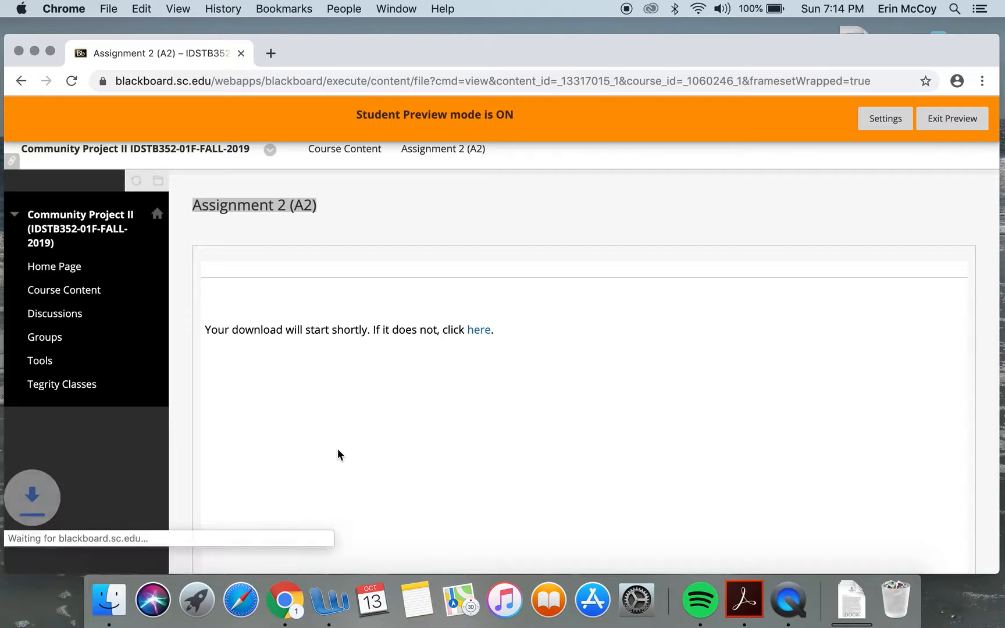
pyautogui.click(64, 290)
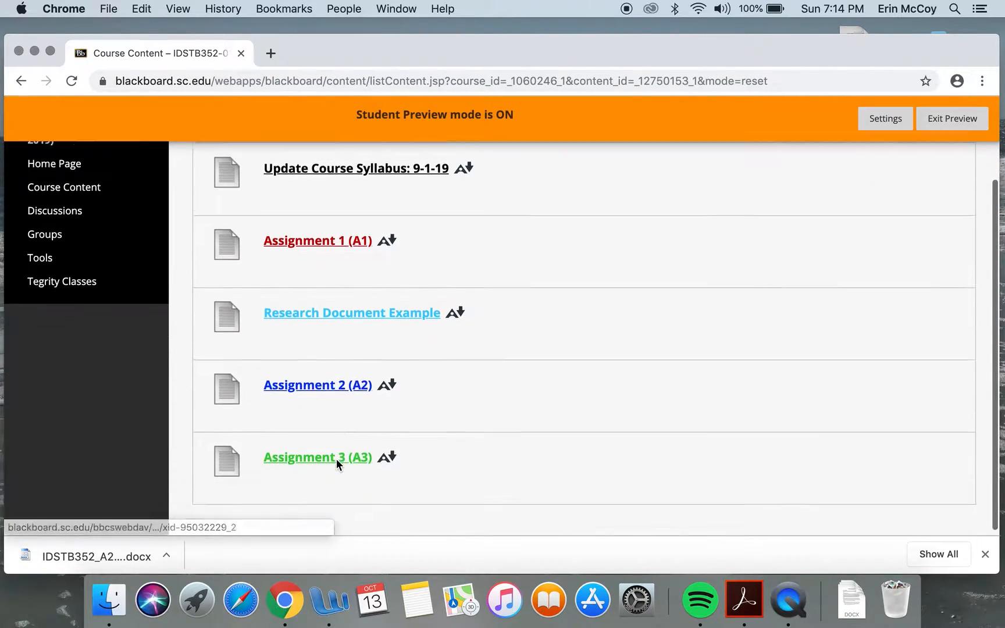
pyautogui.click(317, 457)
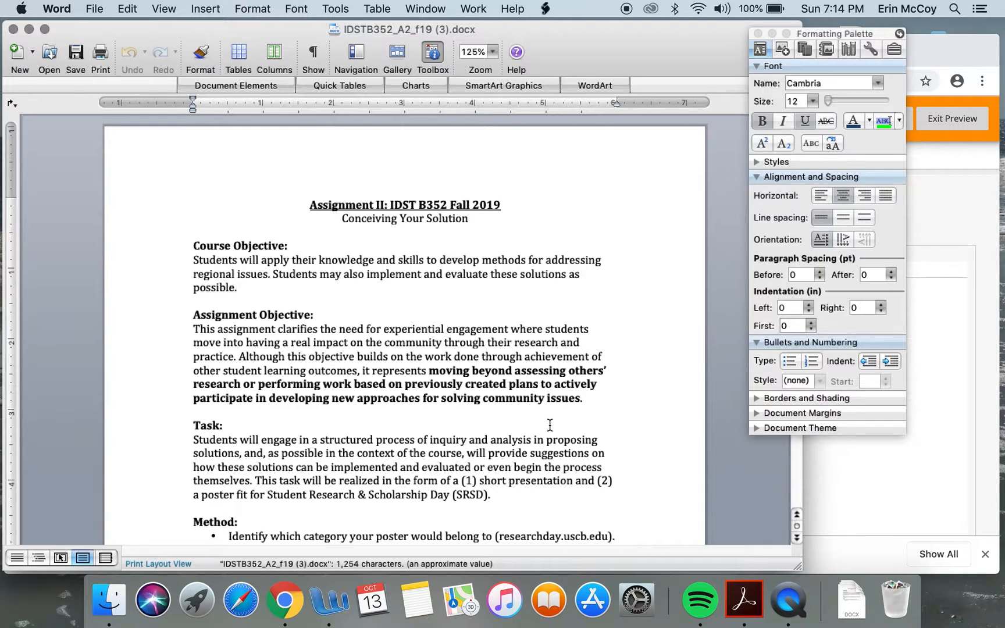
# Read through the Assignment II IDST B352 Fall 2019 document in Word
pyautogui.click(310, 204)
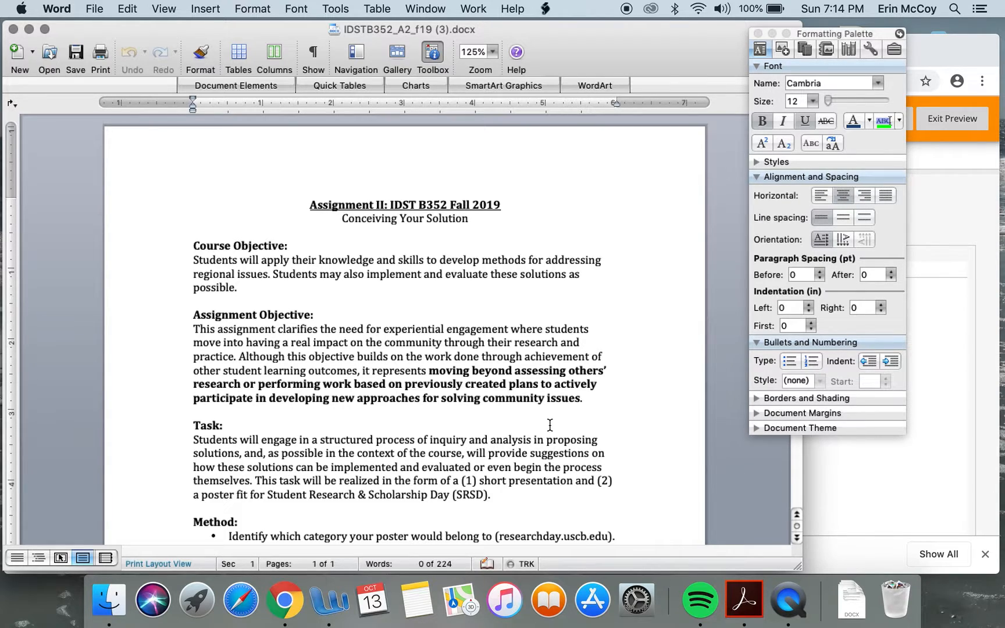
pyautogui.click(310, 205)
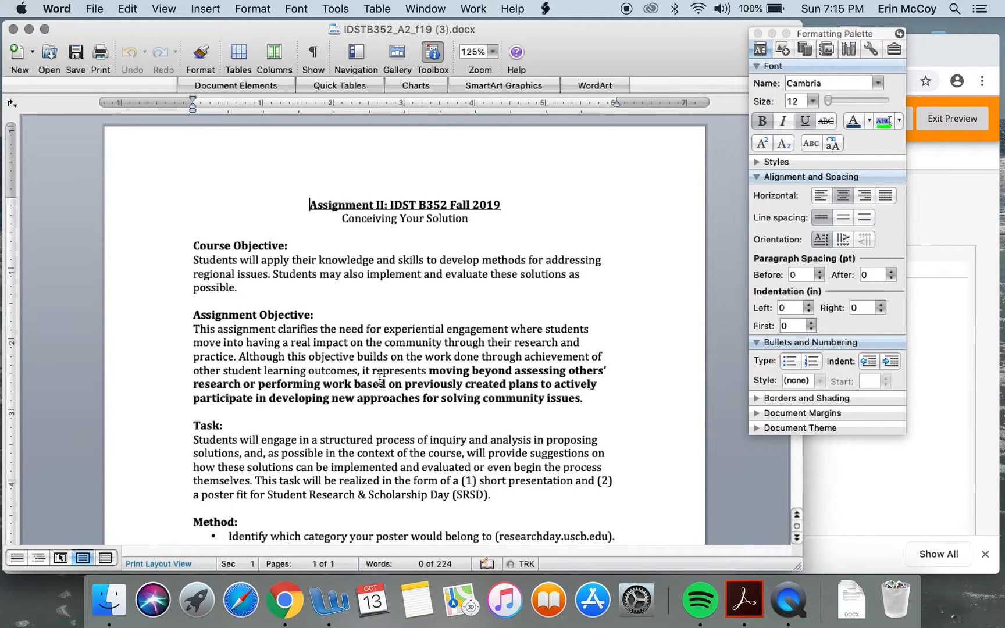
pyautogui.moveTo(311, 394)
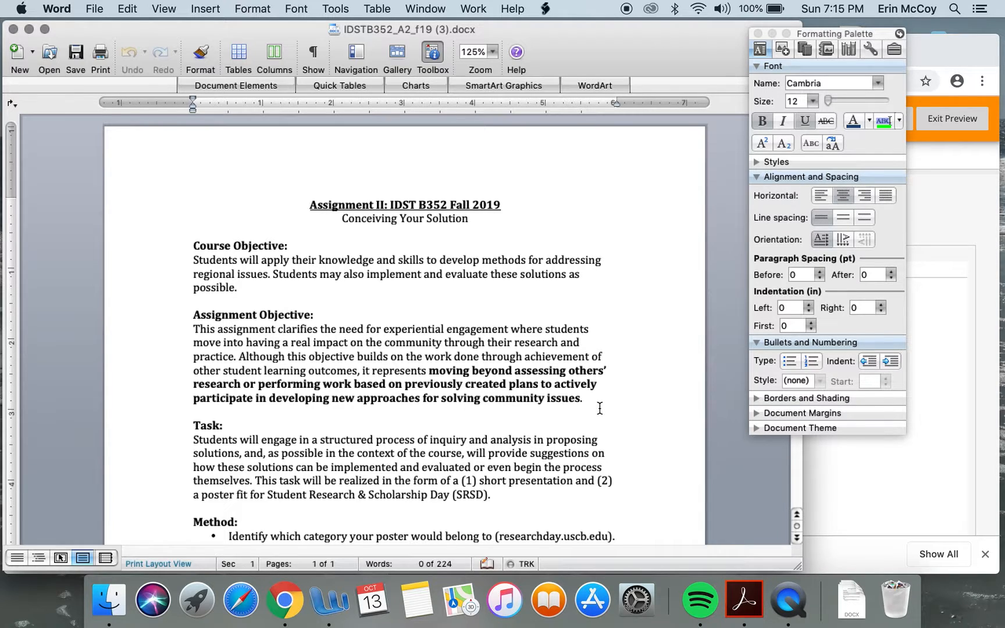
pyautogui.scroll(-3)
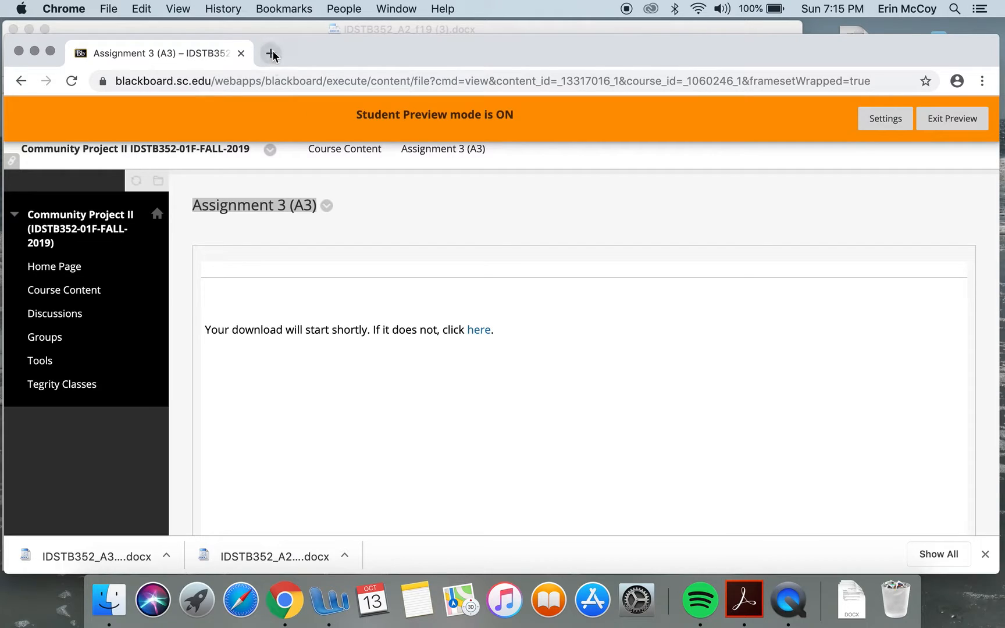
# Start a new Chrome tab for the researchday.uscb.edu site
pyautogui.click(272, 54)
pyautogui.write('researchday.uscb.edu')
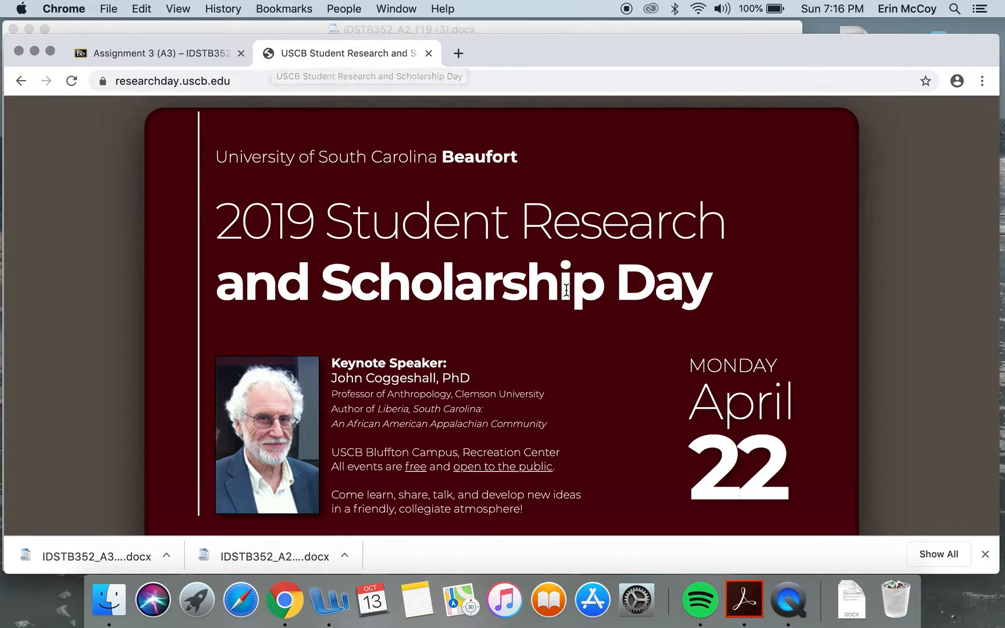
# Scroll past the schedule to the About SRSD section listing poster presentation categories
pyautogui.scroll(-3)
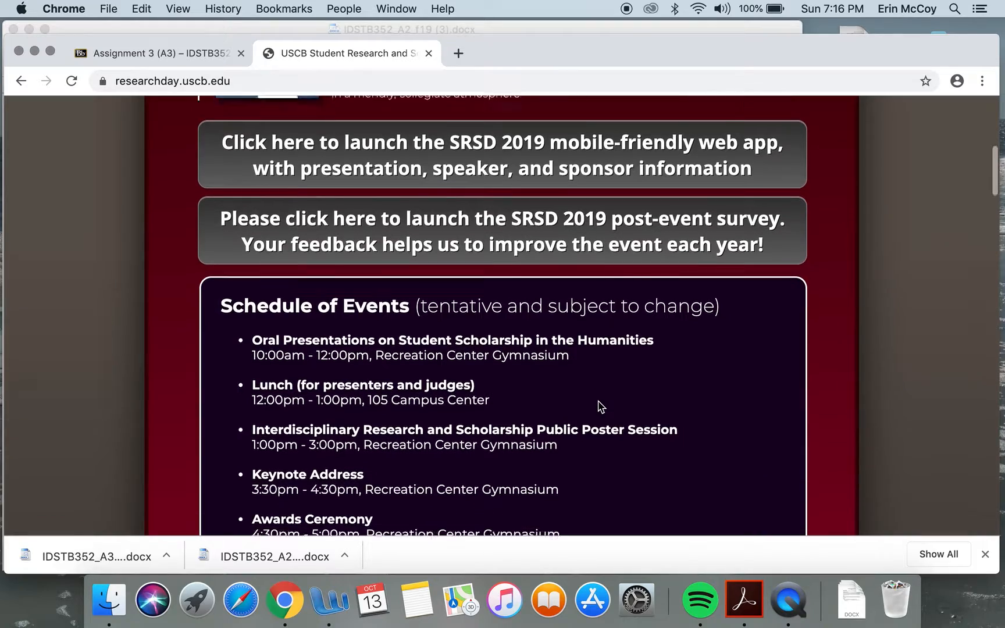
pyautogui.scroll(-3)
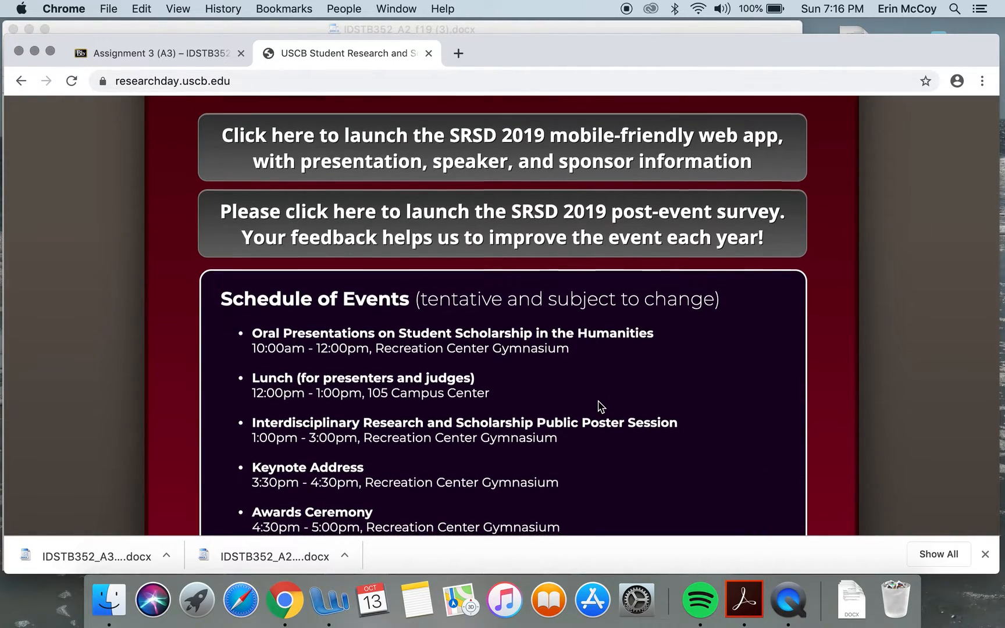
pyautogui.scroll(3)
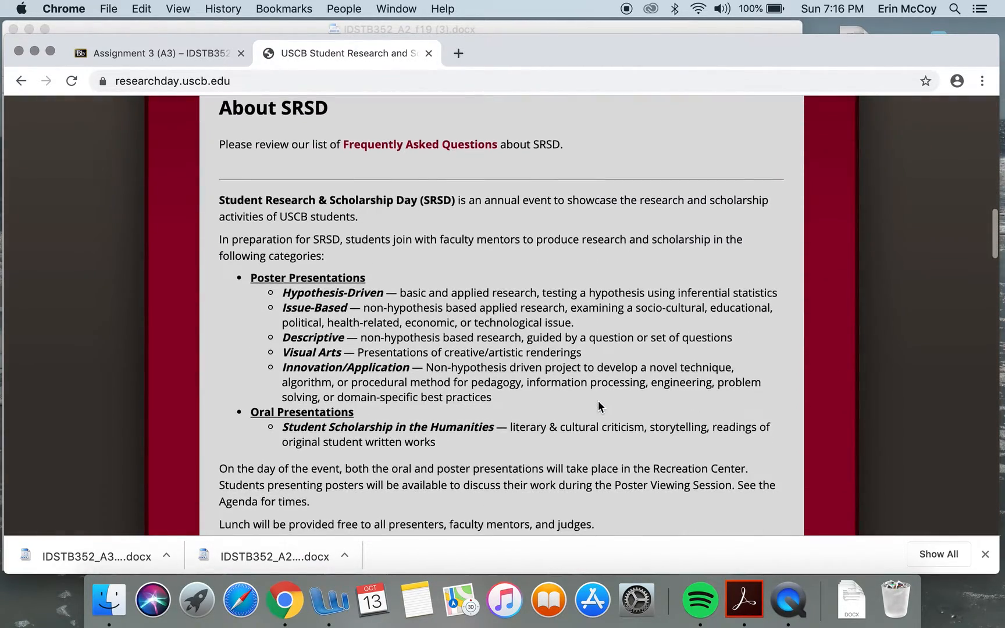
pyautogui.scroll(-3)
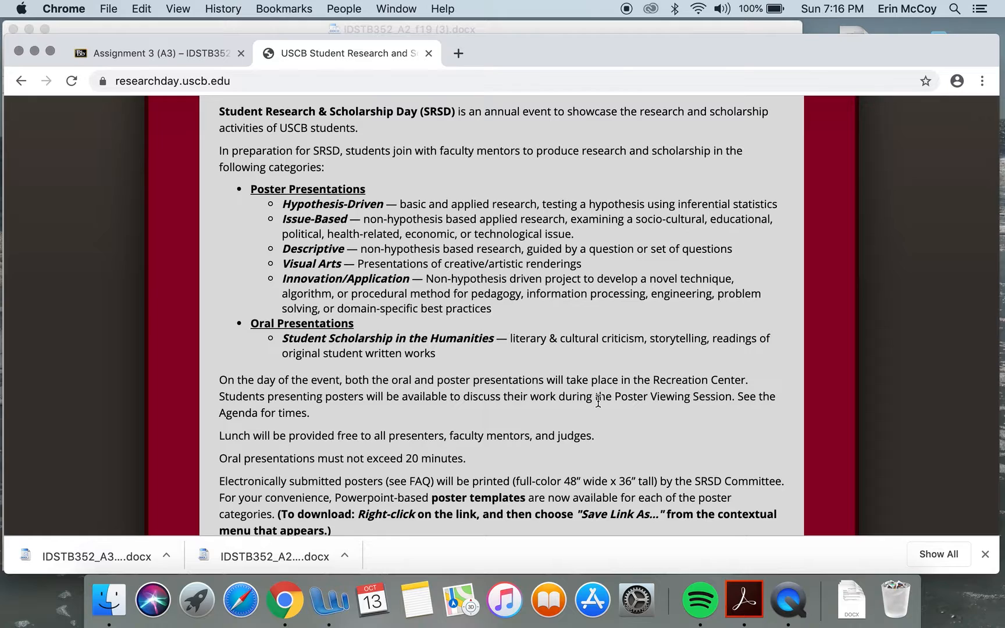
pyautogui.moveTo(463, 229)
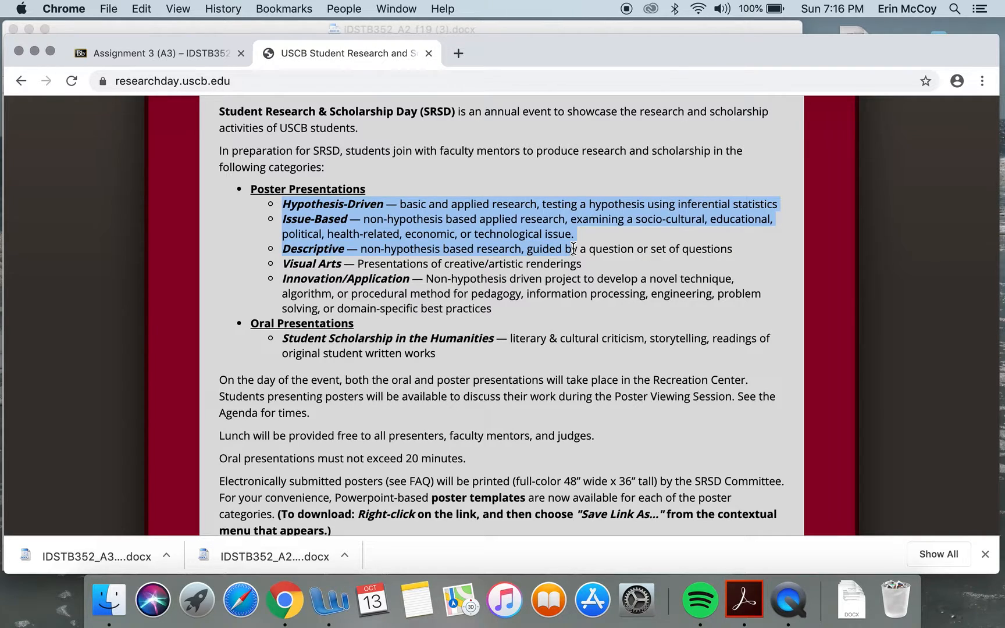
pyautogui.moveTo(367, 283)
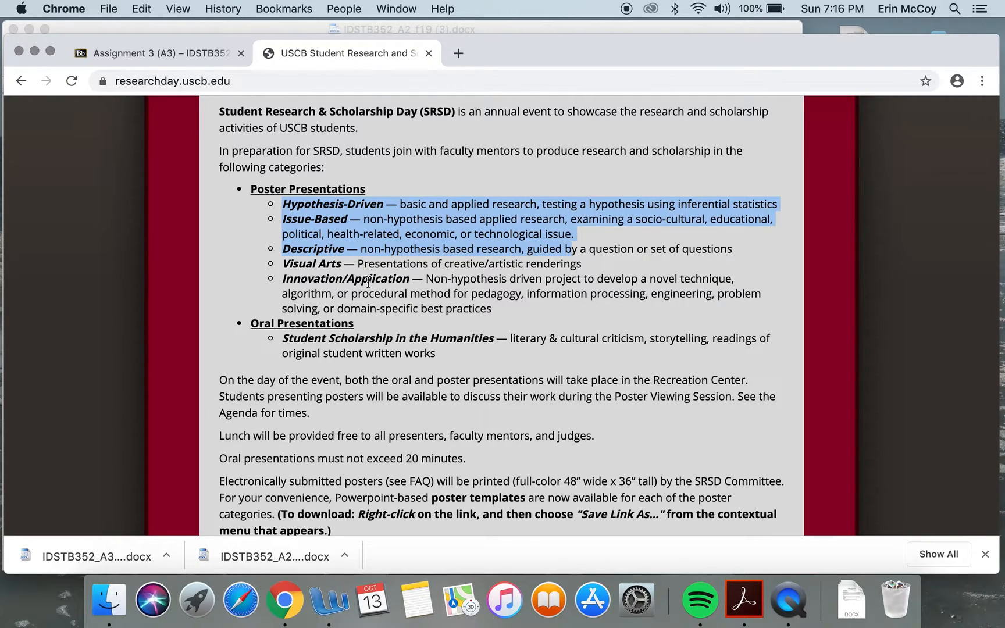
pyautogui.moveTo(594, 263)
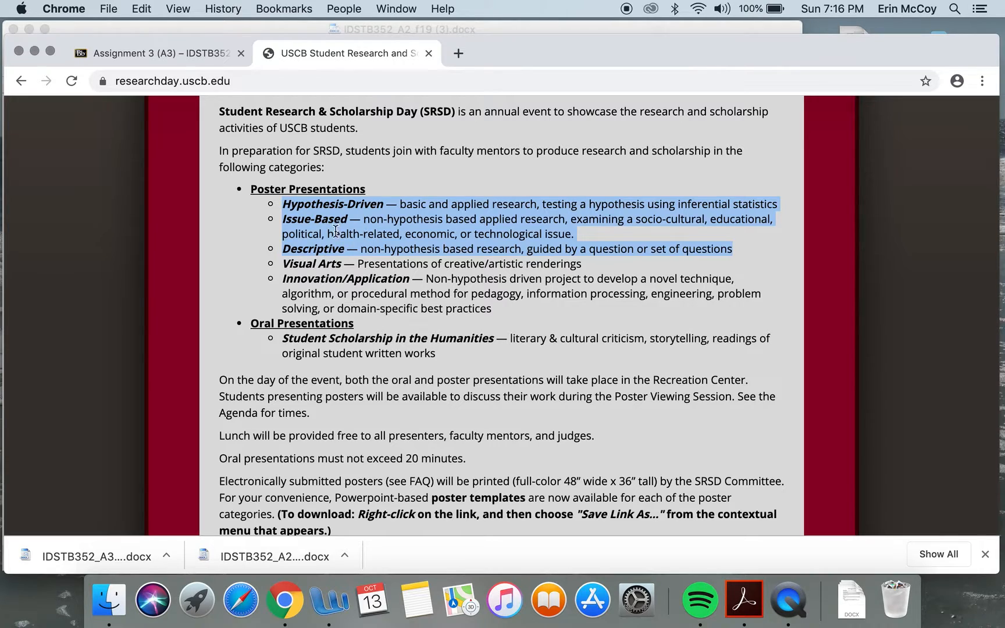
pyautogui.moveTo(322, 249)
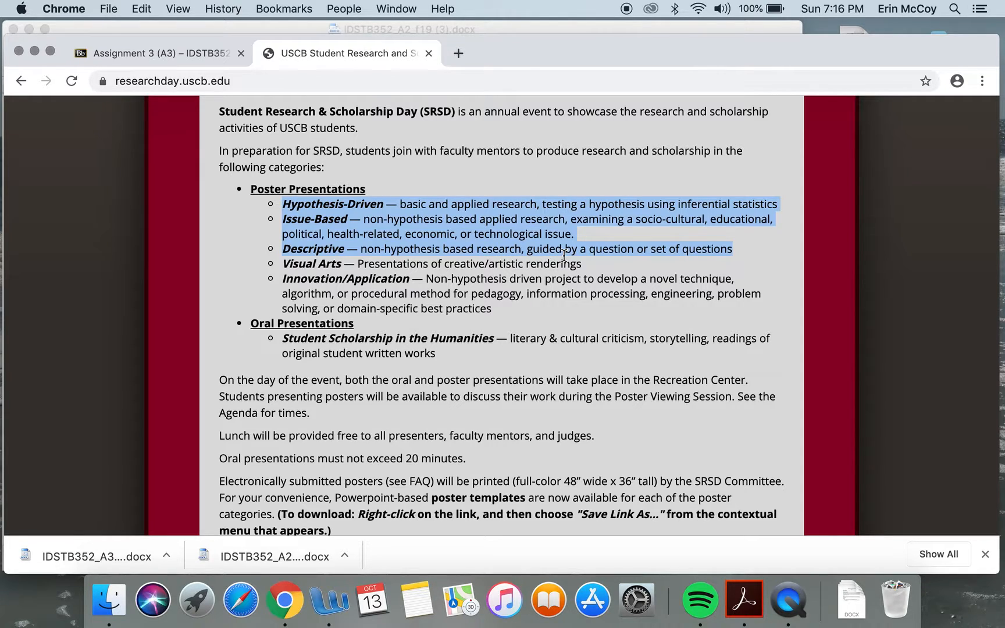
pyautogui.moveTo(641, 255)
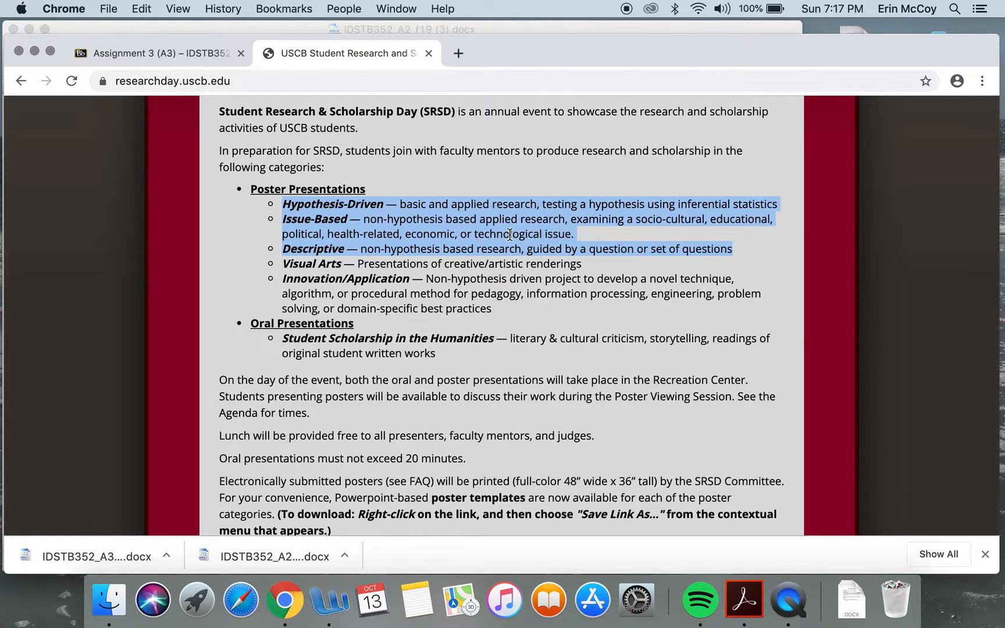
pyautogui.moveTo(698, 242)
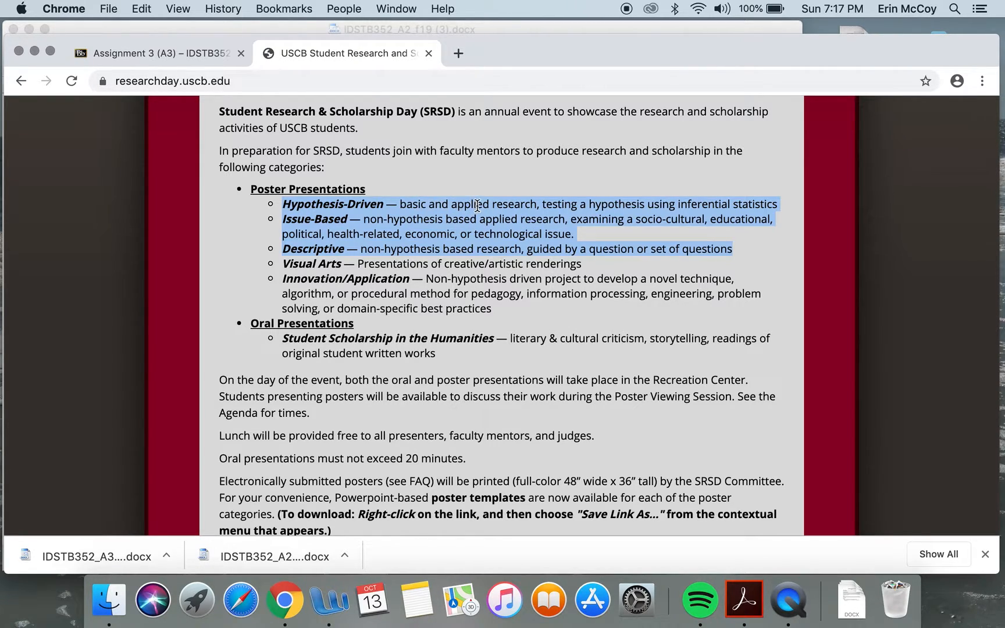
pyautogui.moveTo(455, 323)
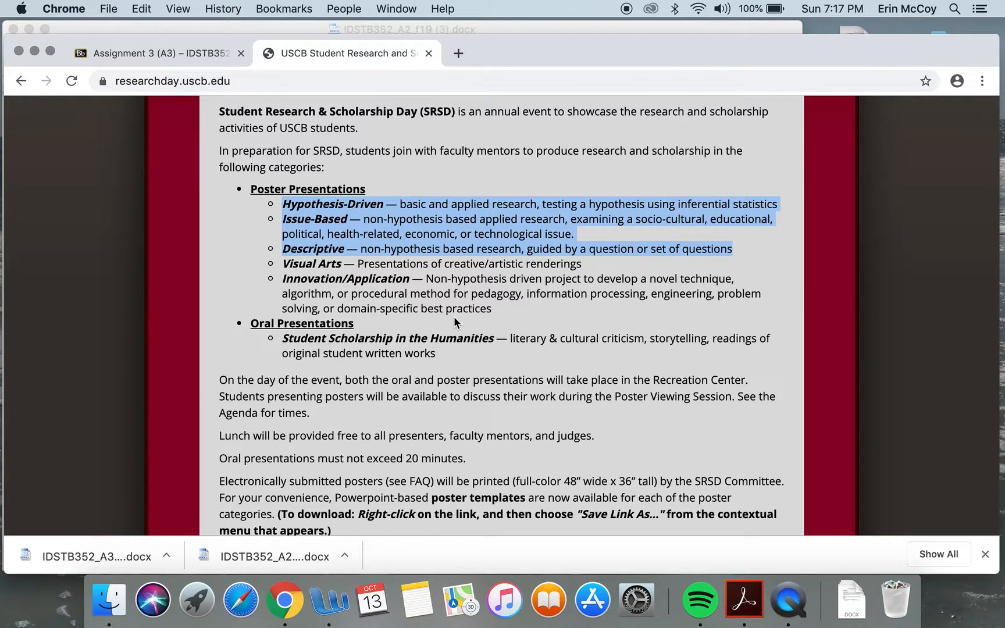
# Download a PowerPoint poster template from the templates list and open the .pptx
pyautogui.scroll(-3)
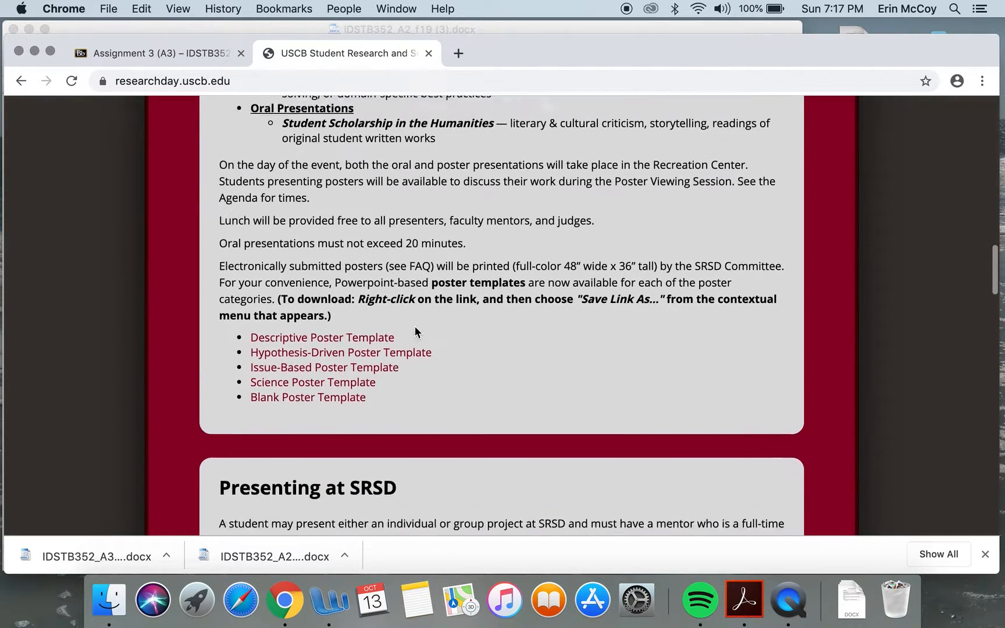
pyautogui.scroll(-3)
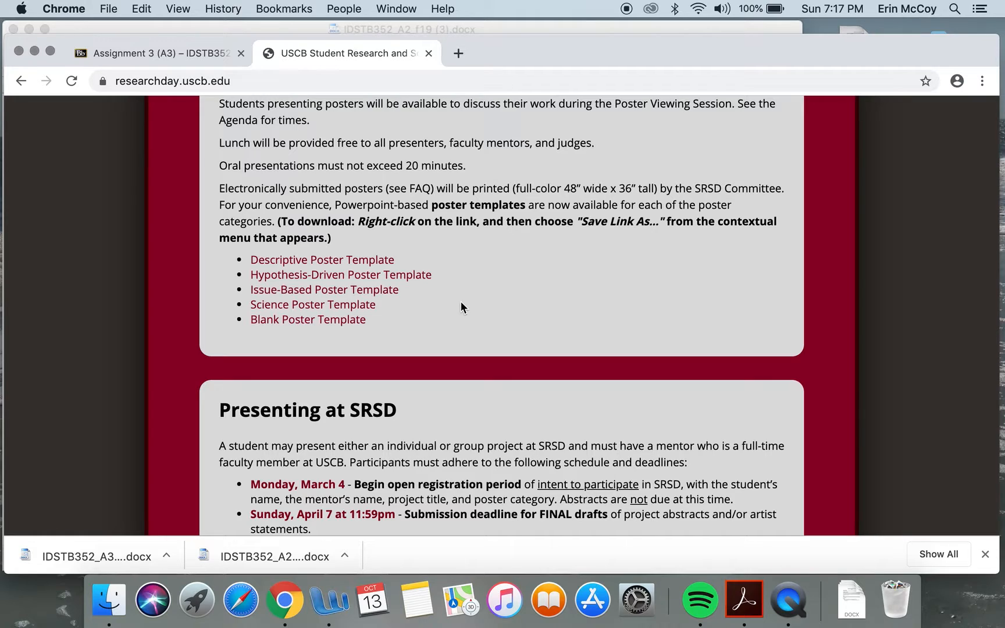
pyautogui.moveTo(323, 260)
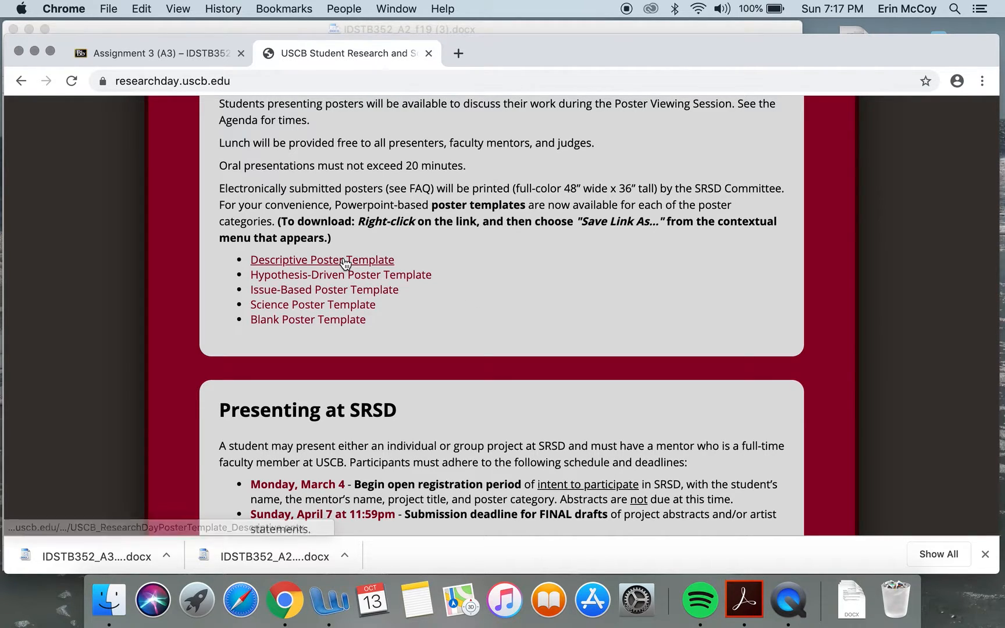
pyautogui.click(323, 289)
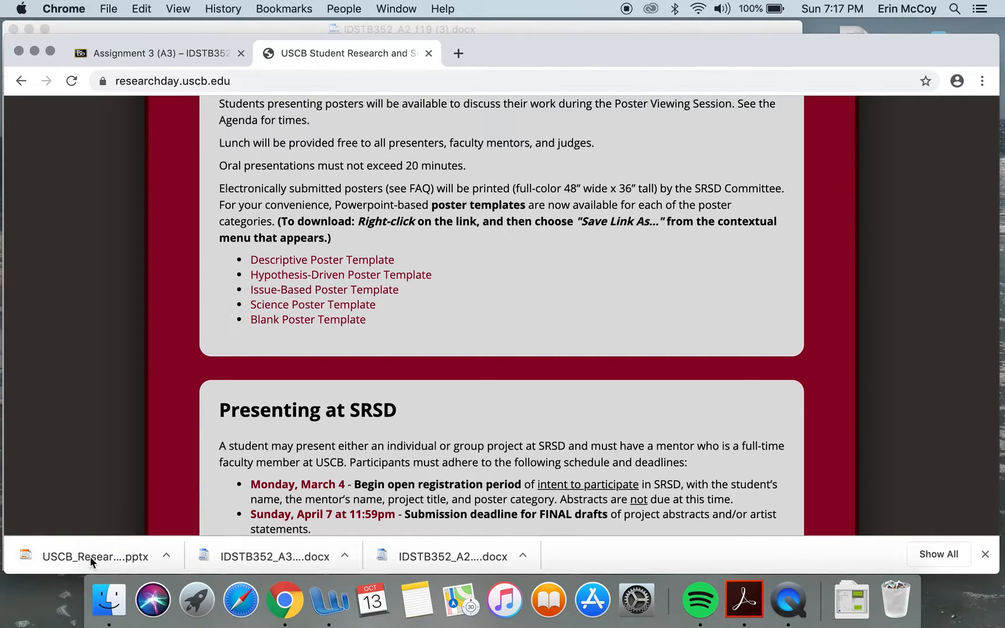
pyautogui.click(95, 556)
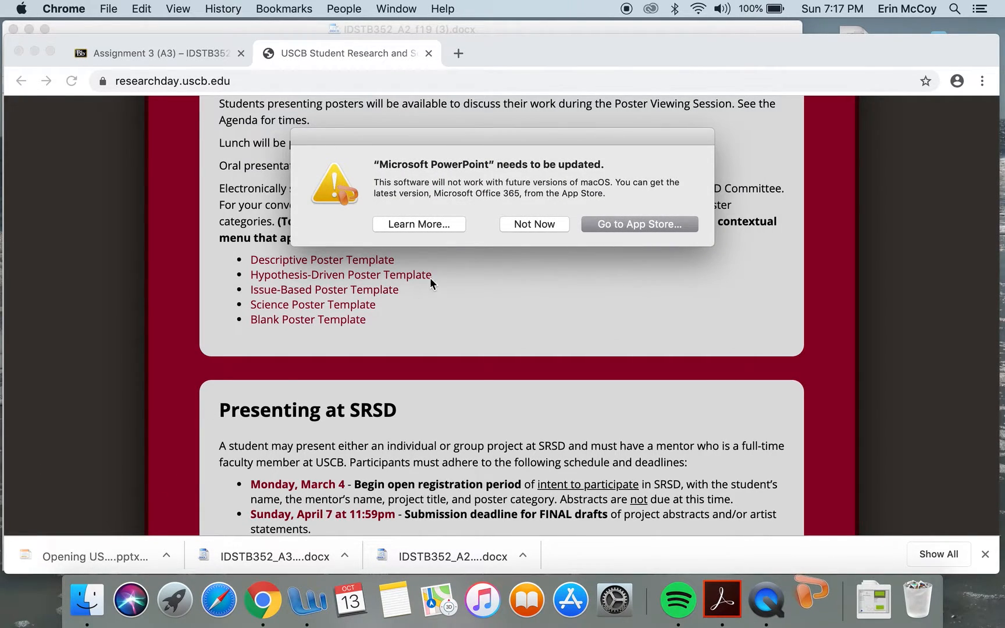
# Dismiss the PowerPoint update warning and select the Accurate Reproductions logo on the Issue-Based template
pyautogui.click(533, 223)
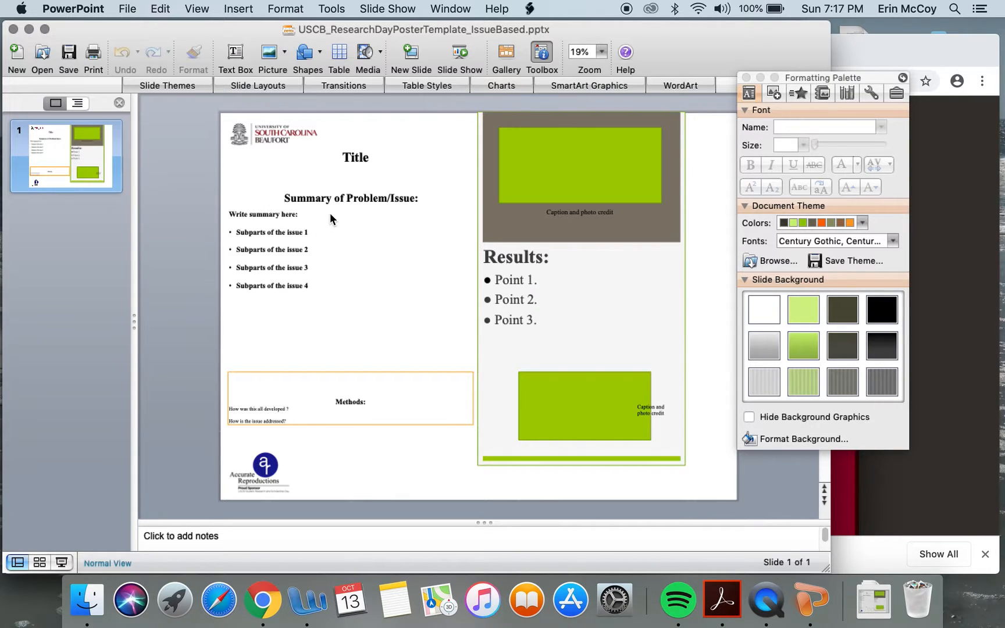
pyautogui.moveTo(420, 344)
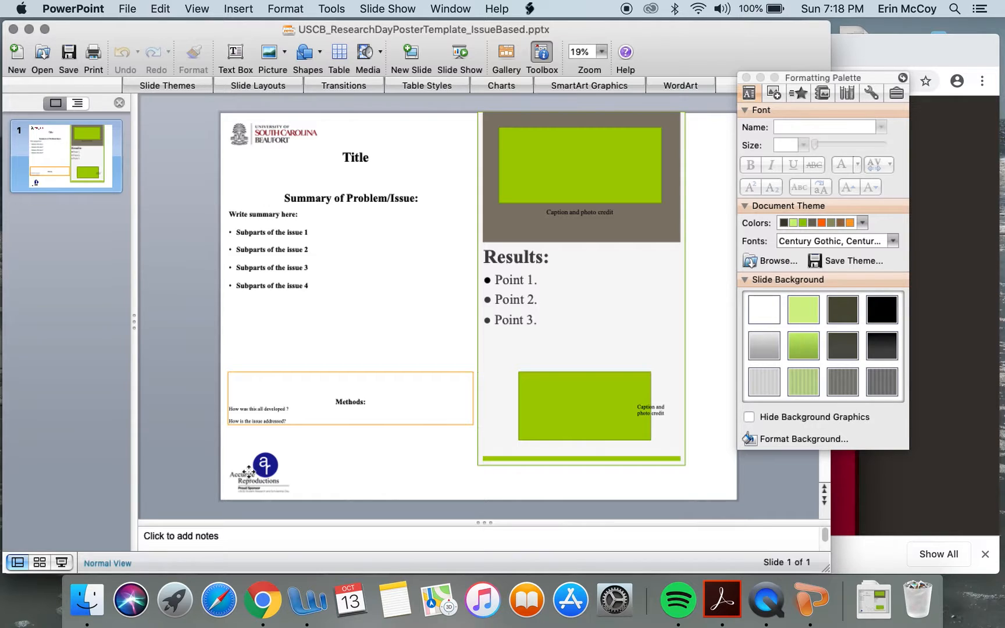
pyautogui.click(260, 464)
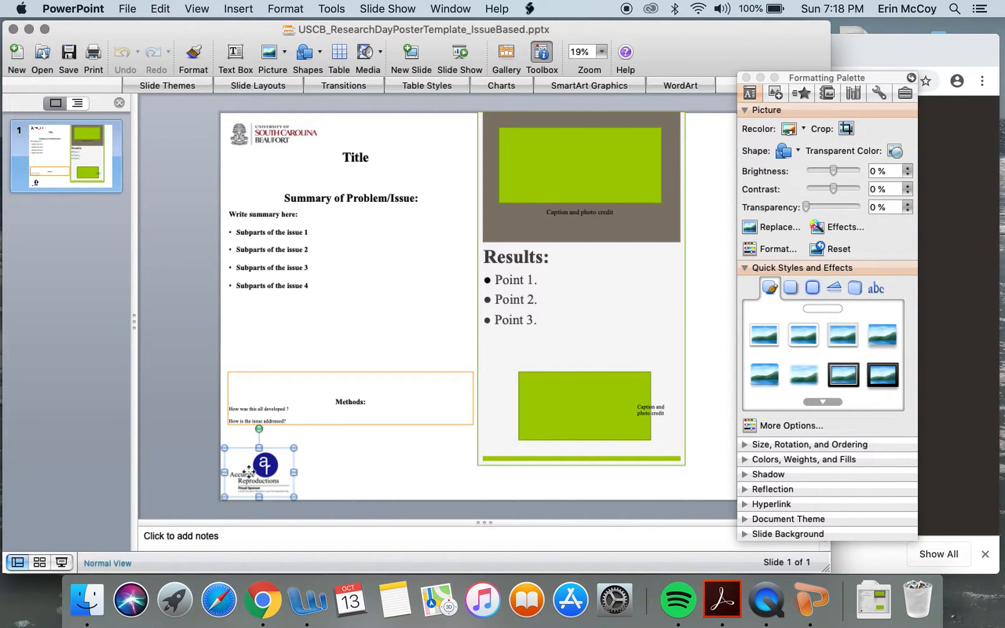
pyautogui.moveTo(342, 463)
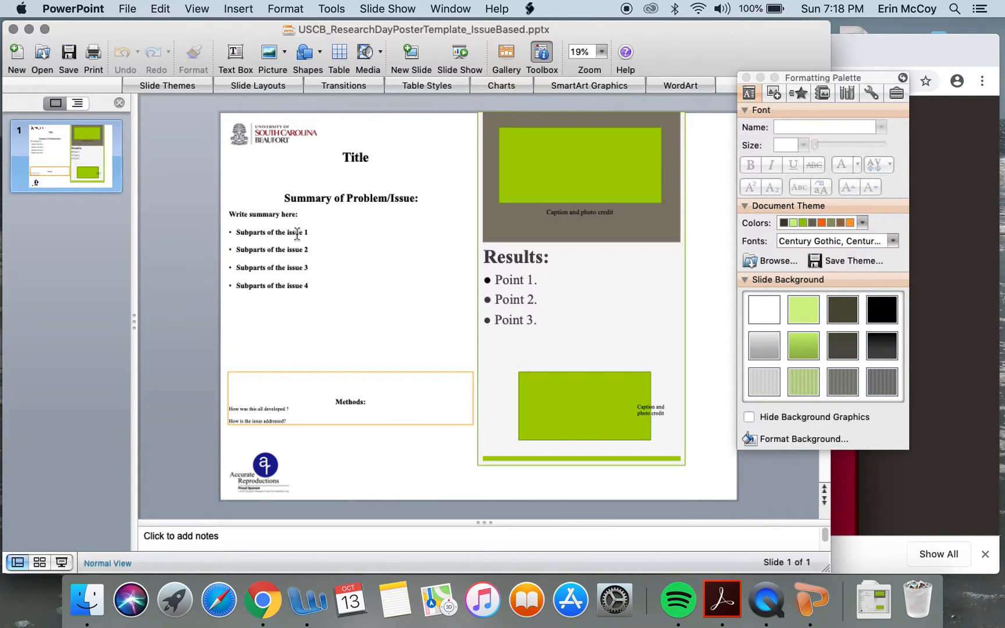
pyautogui.moveTo(295, 273)
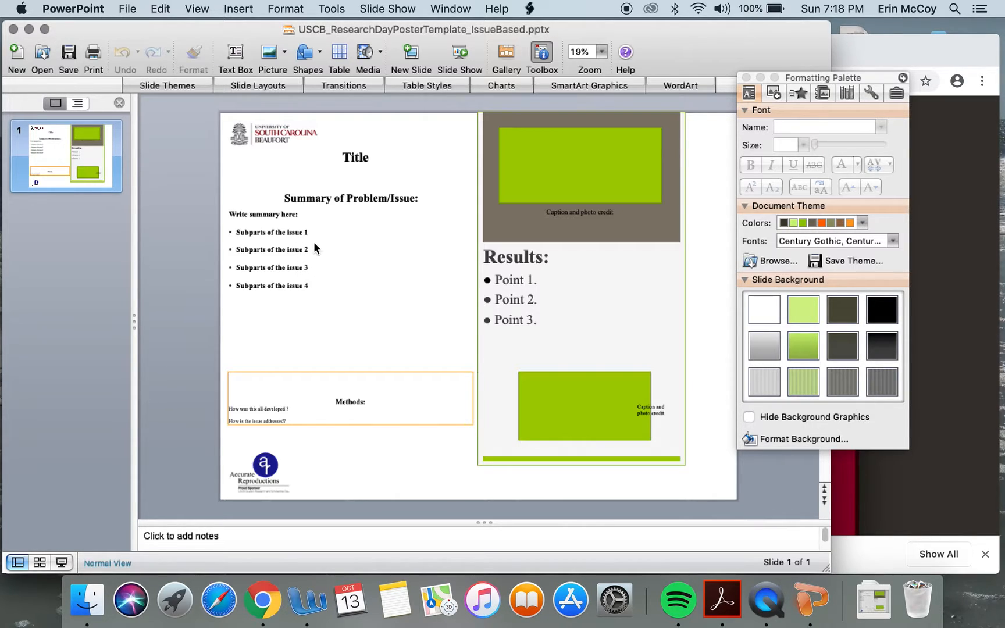
pyautogui.moveTo(558, 293)
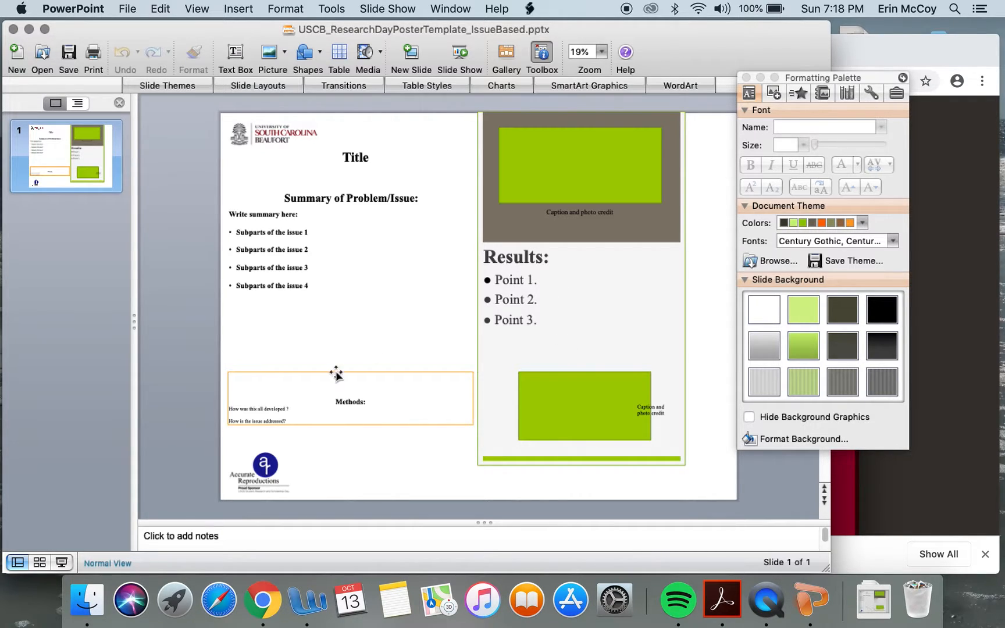
pyautogui.moveTo(590, 246)
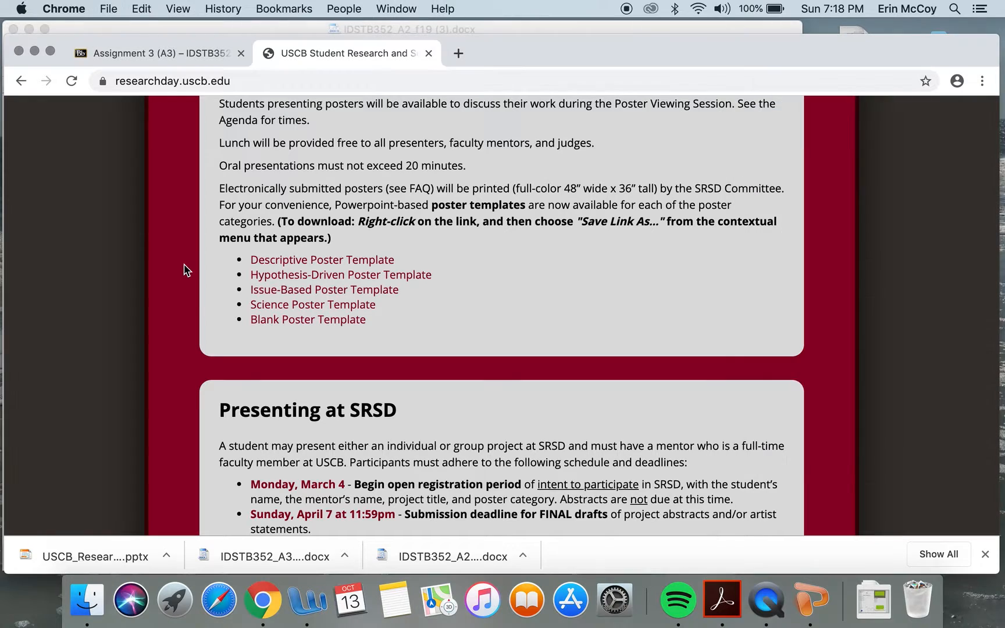
# Download the Descriptive poster template from the research day site and open it in PowerPoint
pyautogui.click(340, 275)
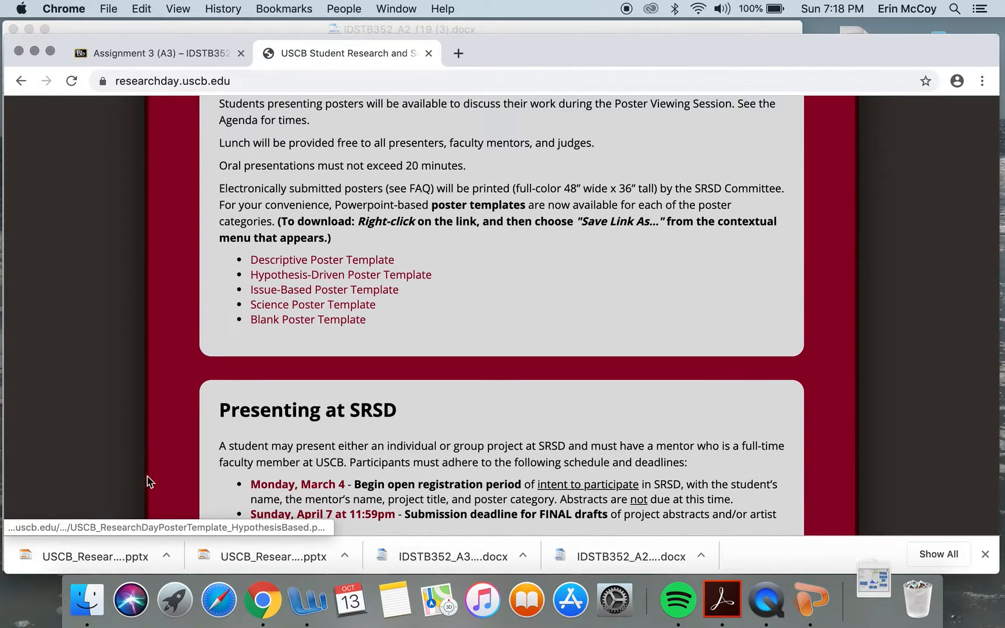
pyautogui.click(86, 556)
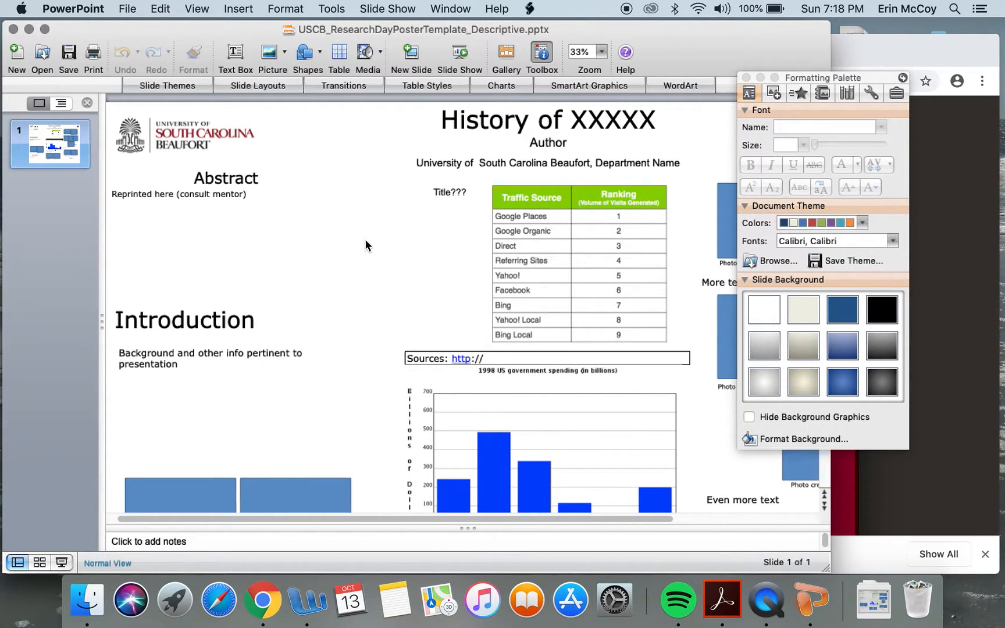
# Scroll the Descriptive template slide from Abstract and Introduction down to the table and bar chart
pyautogui.scroll(-3)
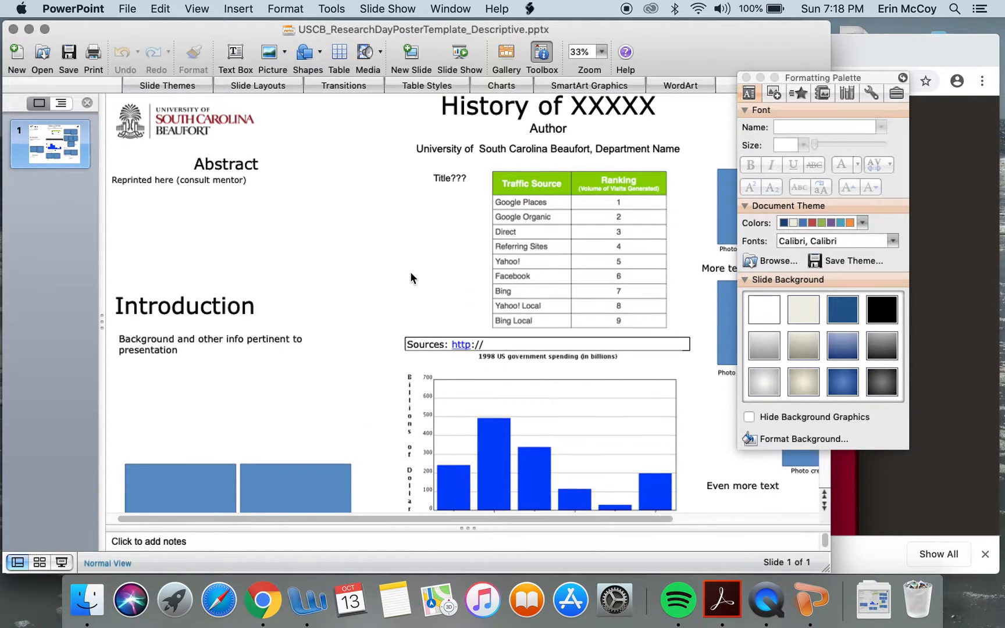
pyautogui.scroll(-3)
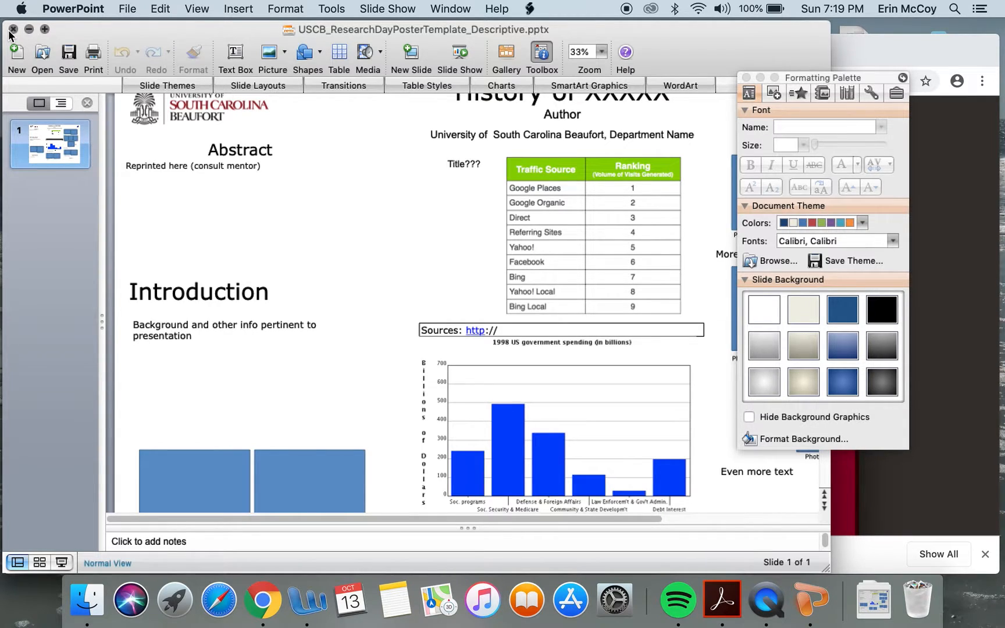
pyautogui.moveTo(305, 245)
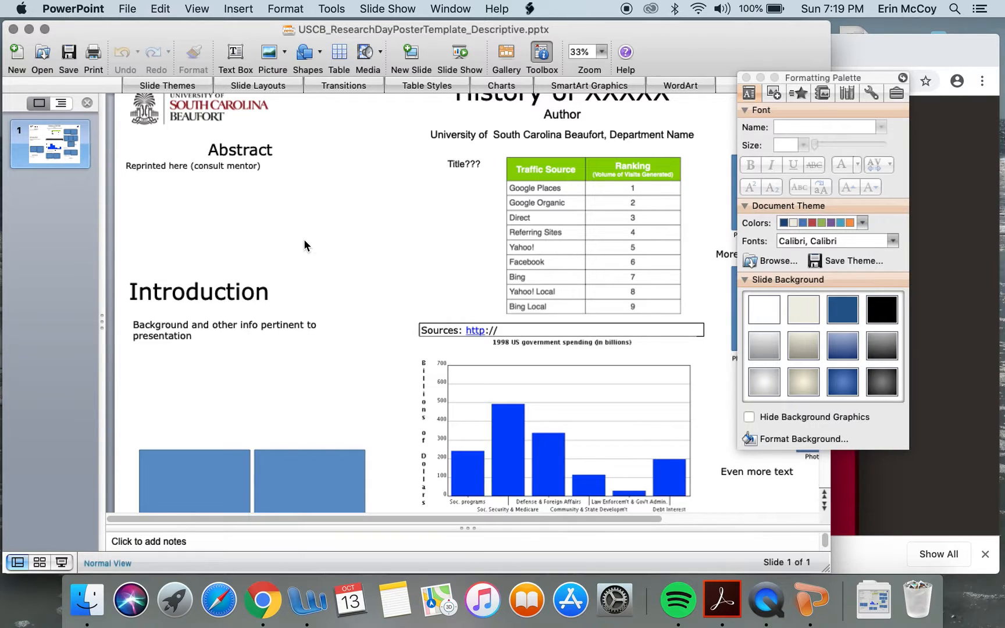
pyautogui.scroll(-3)
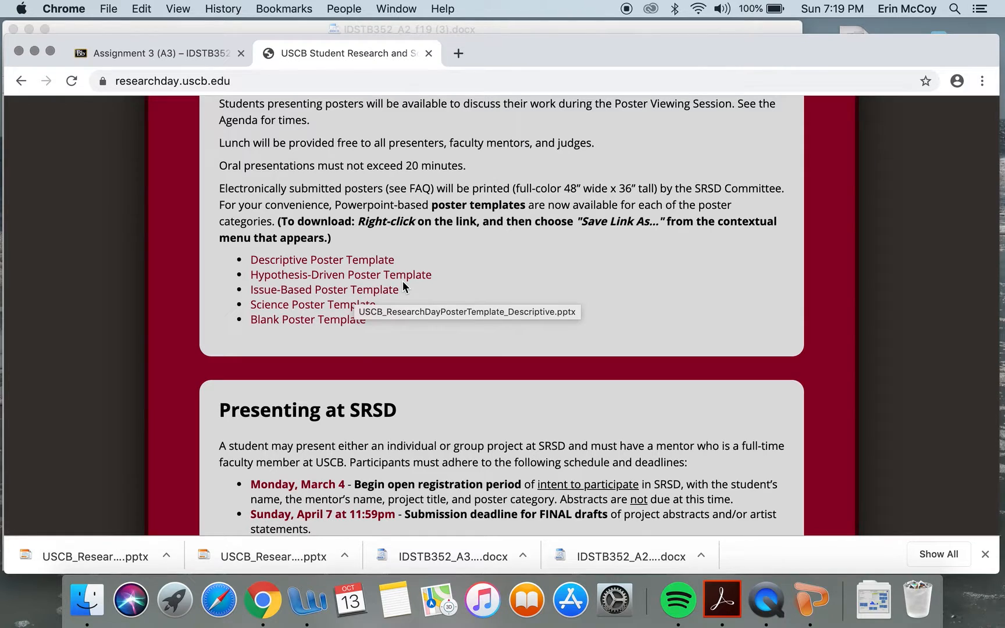
pyautogui.moveTo(324, 290)
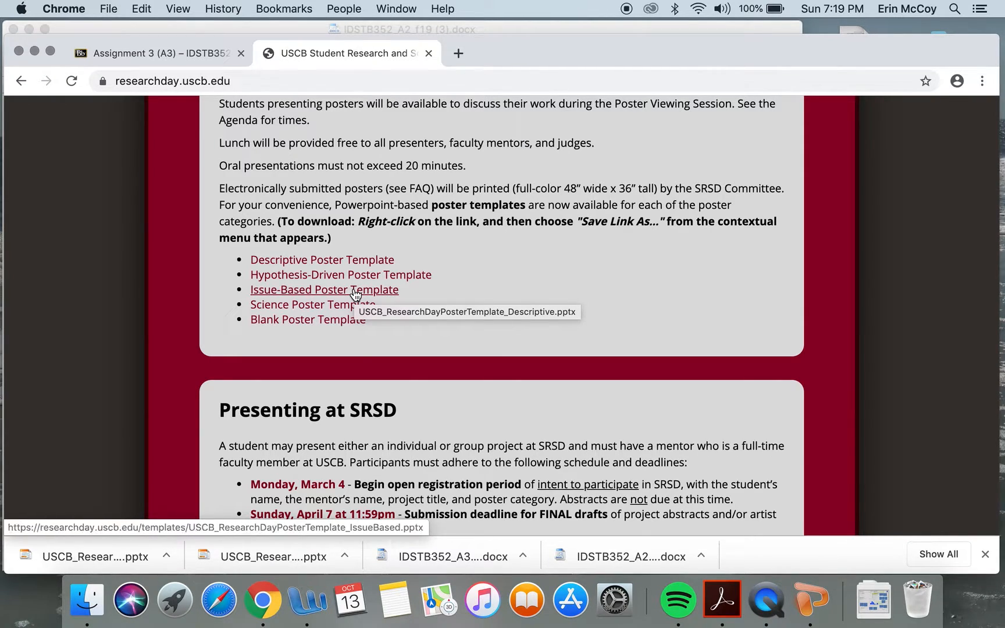
# Download the Issue-Based Poster Template .pptx from the research day page
pyautogui.click(324, 290)
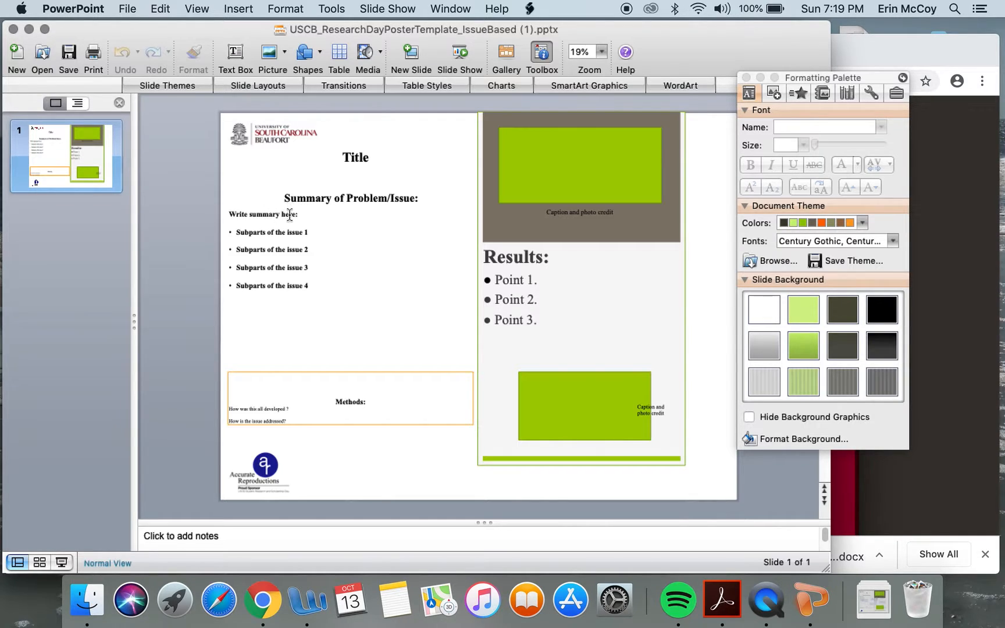
pyautogui.moveTo(291, 288)
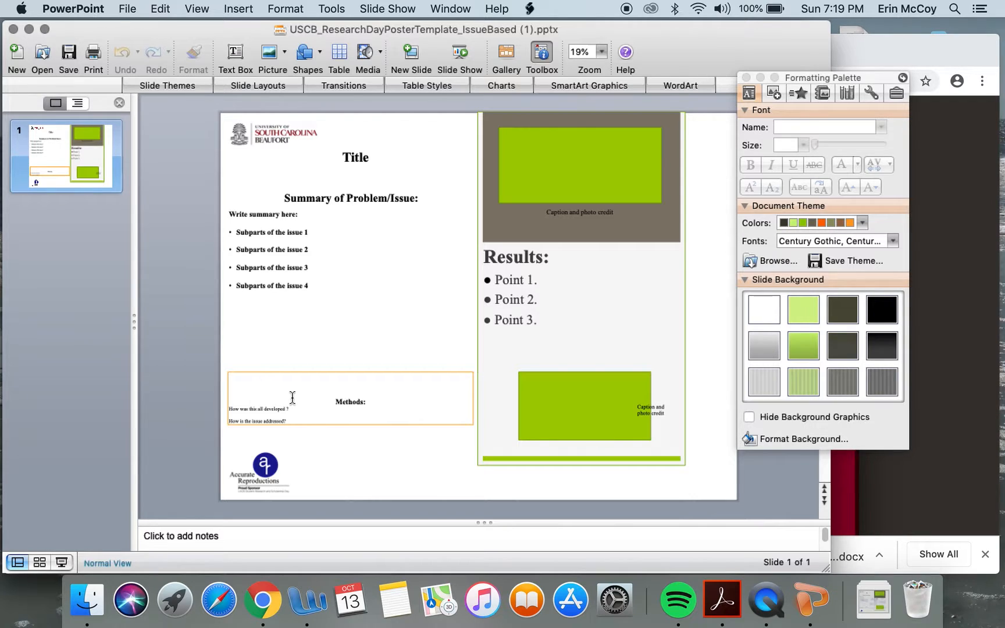
pyautogui.moveTo(567, 299)
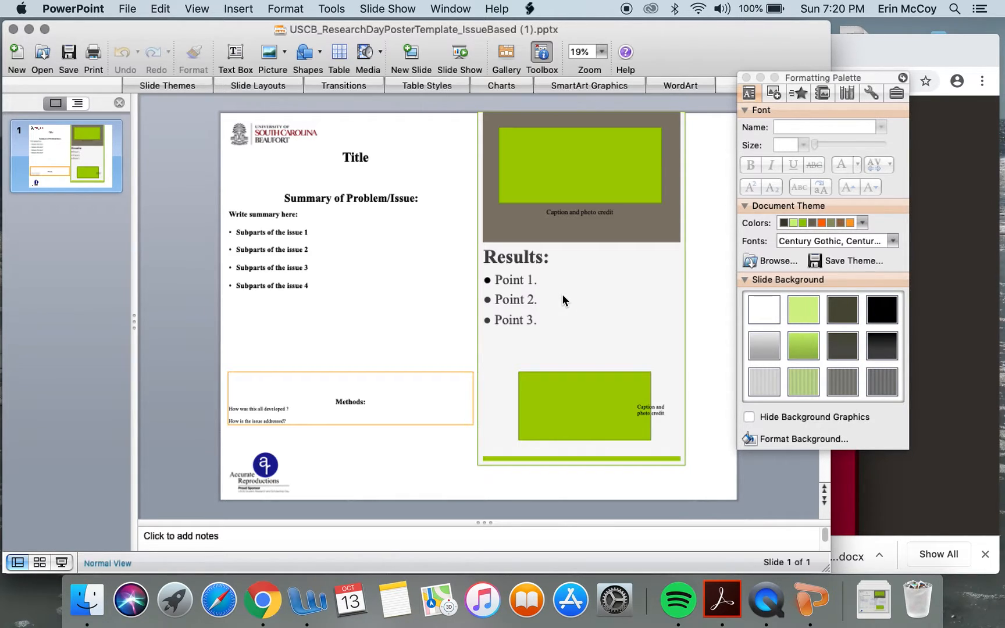
pyautogui.moveTo(17, 36)
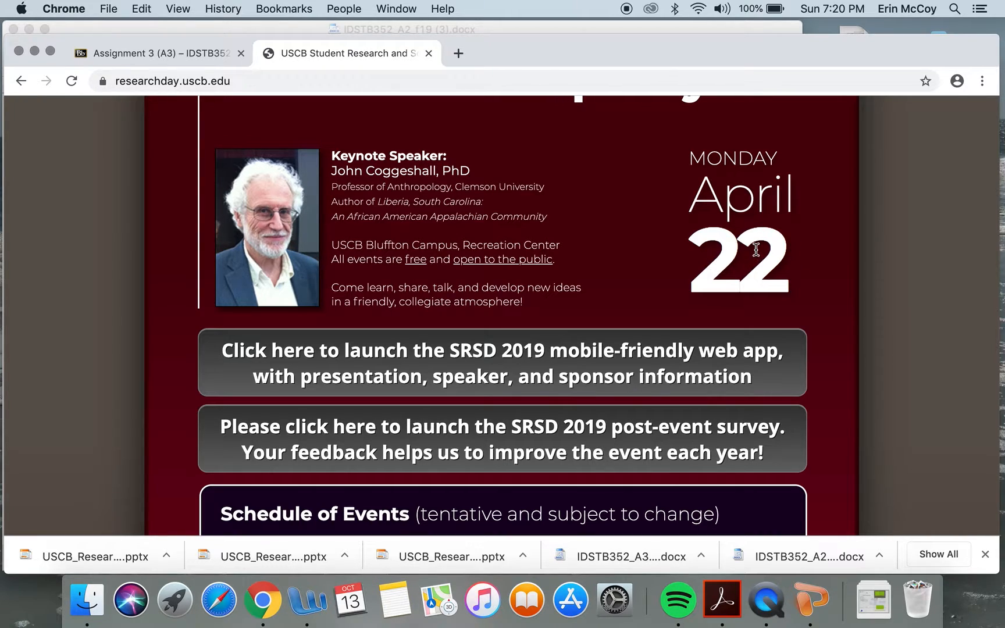
pyautogui.moveTo(835, 282)
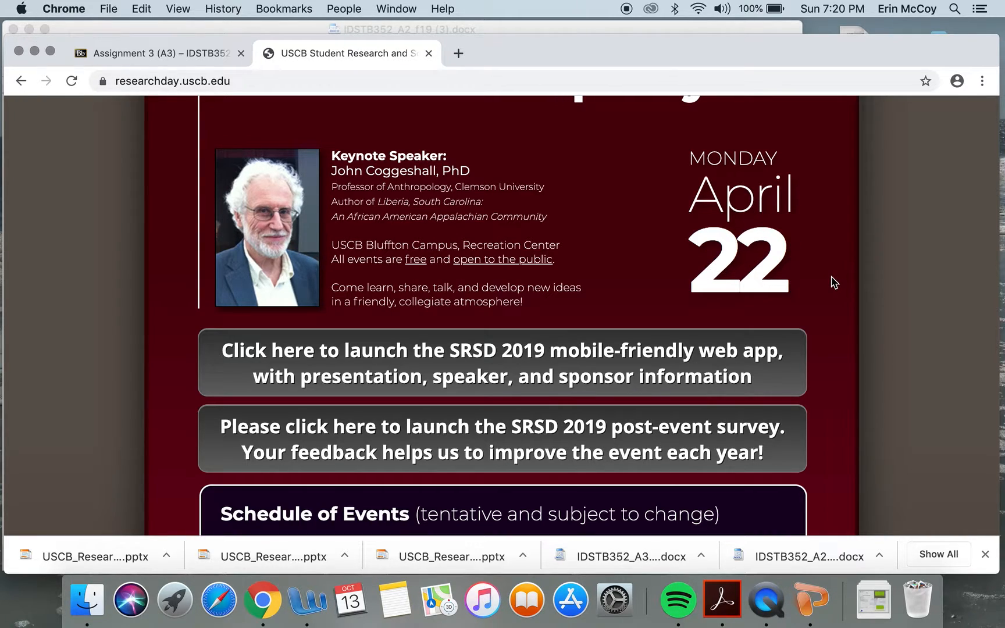
pyautogui.moveTo(593, 313)
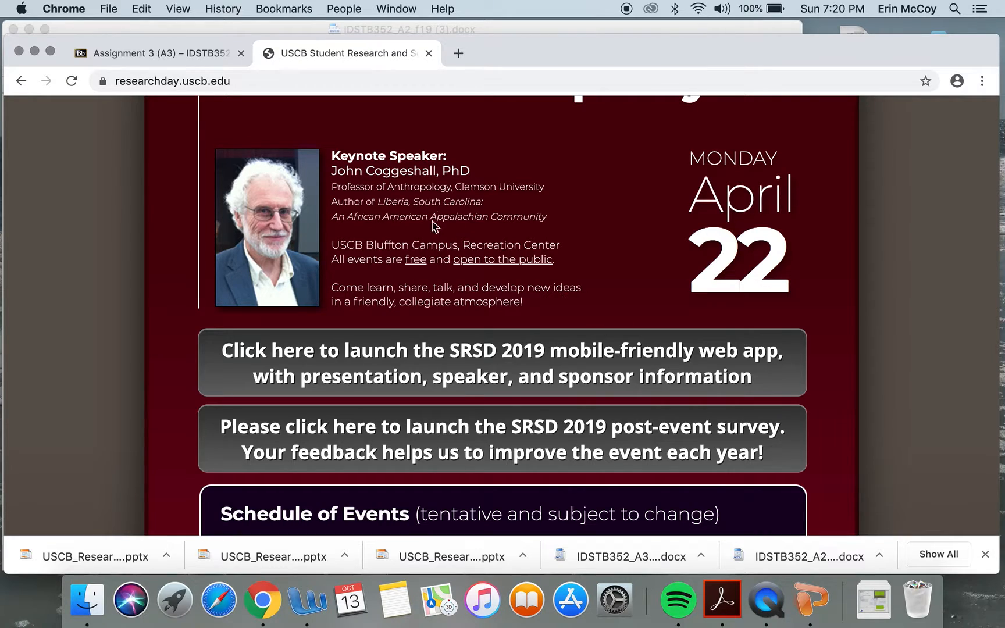
# Open the downloaded IDSTB352_A3 .docx from Chrome's download bar
pyautogui.click(159, 54)
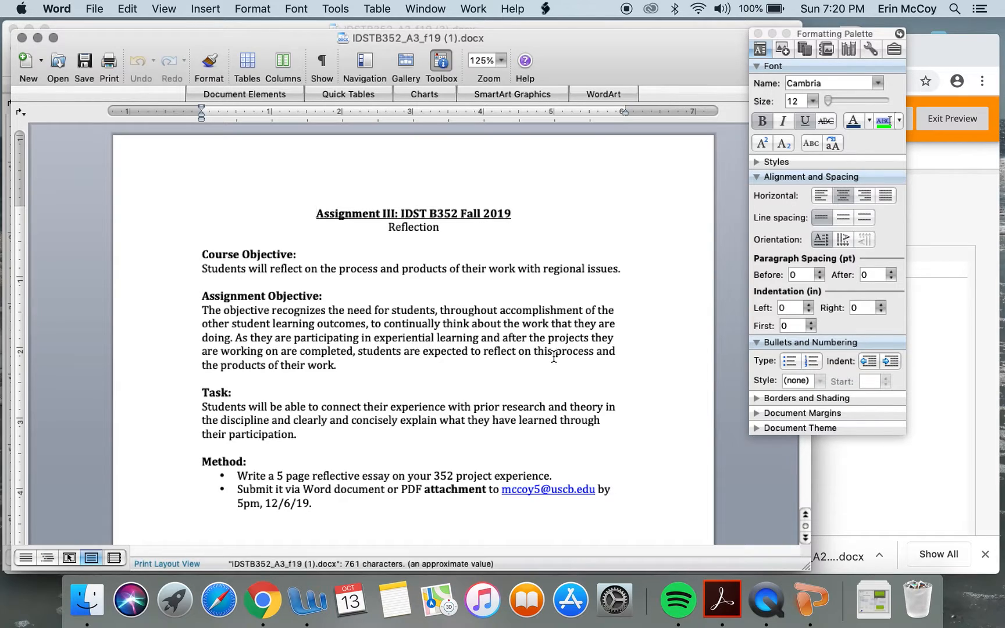
# Focus the Assignment III reflection document in Word to read its objectives and method
pyautogui.click(317, 213)
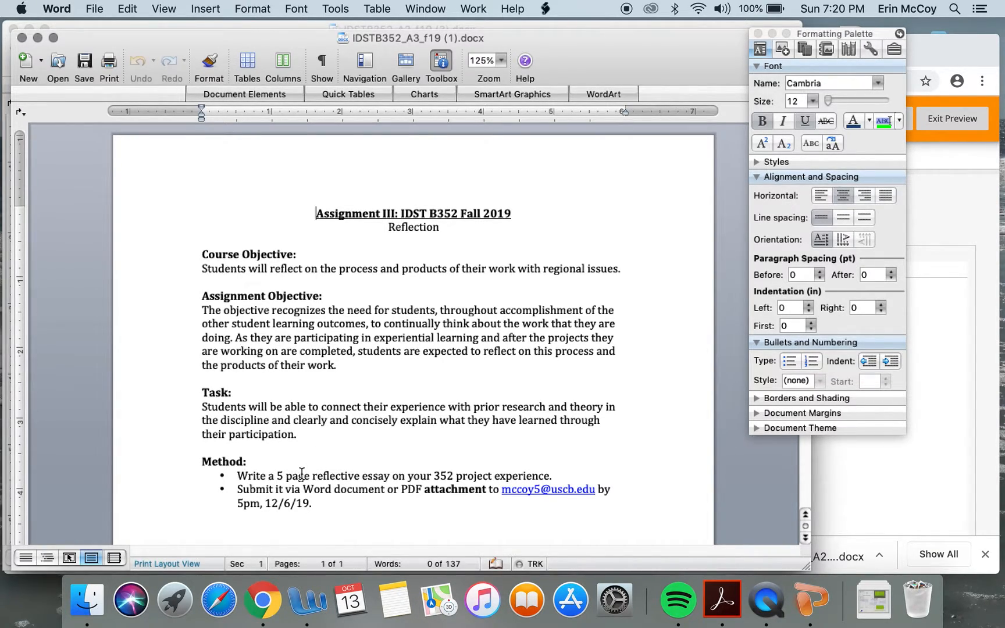
pyautogui.moveTo(341, 438)
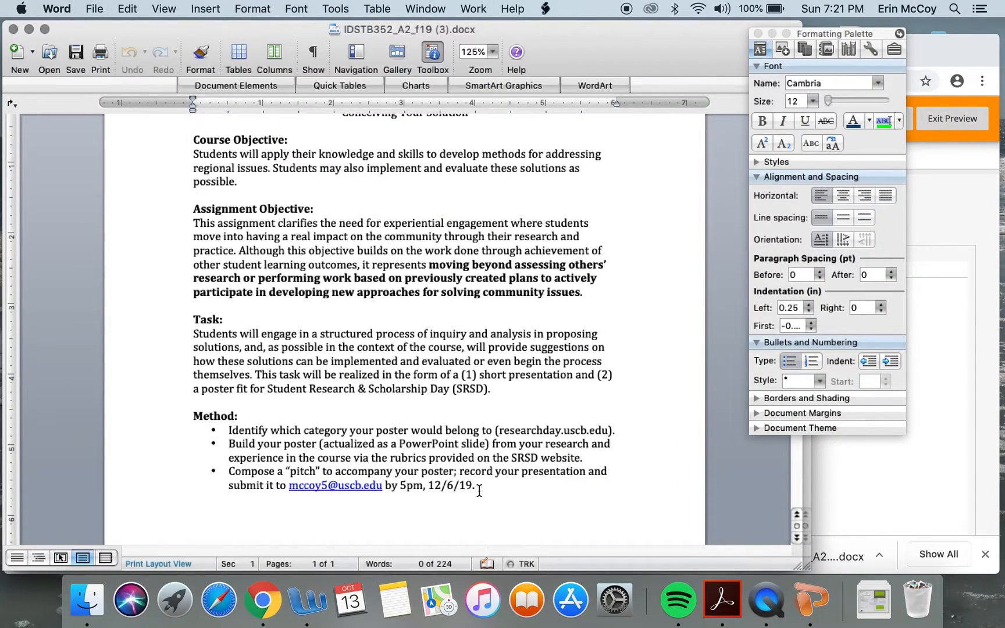
# Switch between the Assignment II and III Word windows and review A2's Assignment Objective paragraph
pyautogui.moveTo(228, 471); pyautogui.dragTo(476, 485)
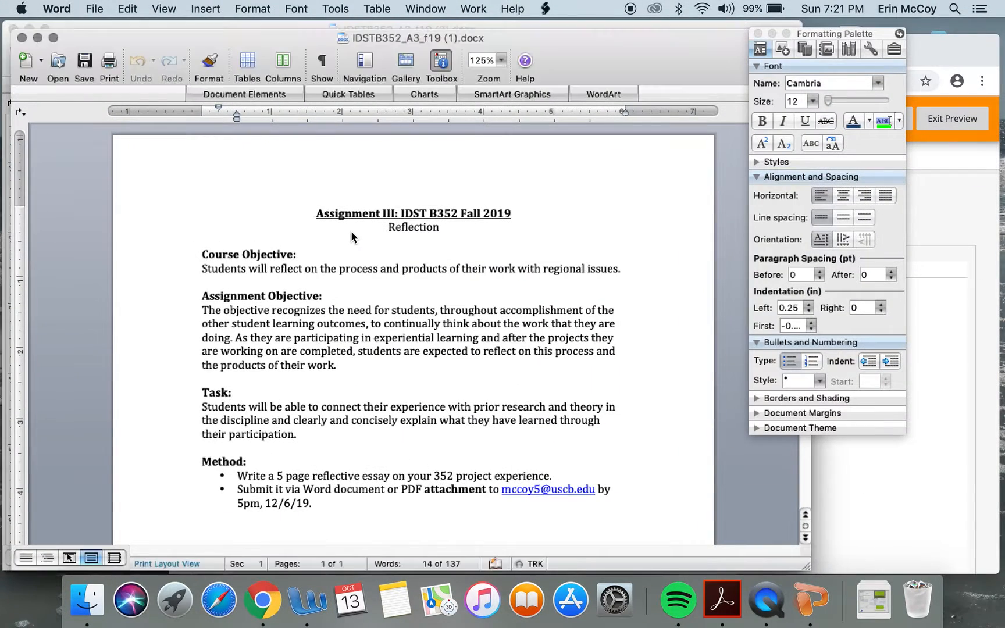
pyautogui.moveTo(237, 488); pyautogui.dragTo(319, 504)
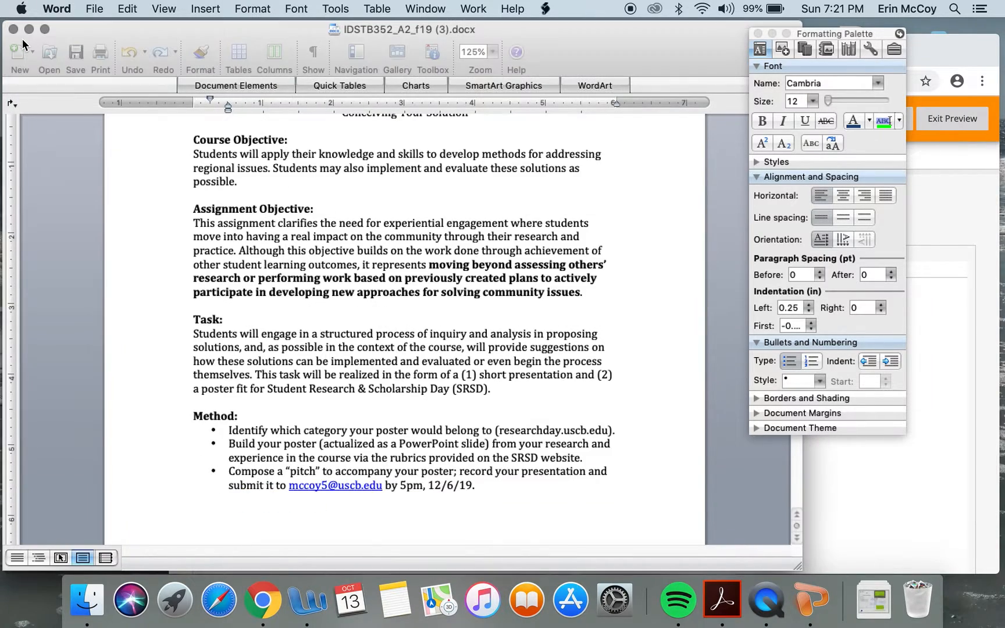
pyautogui.tripleClick(416, 471)
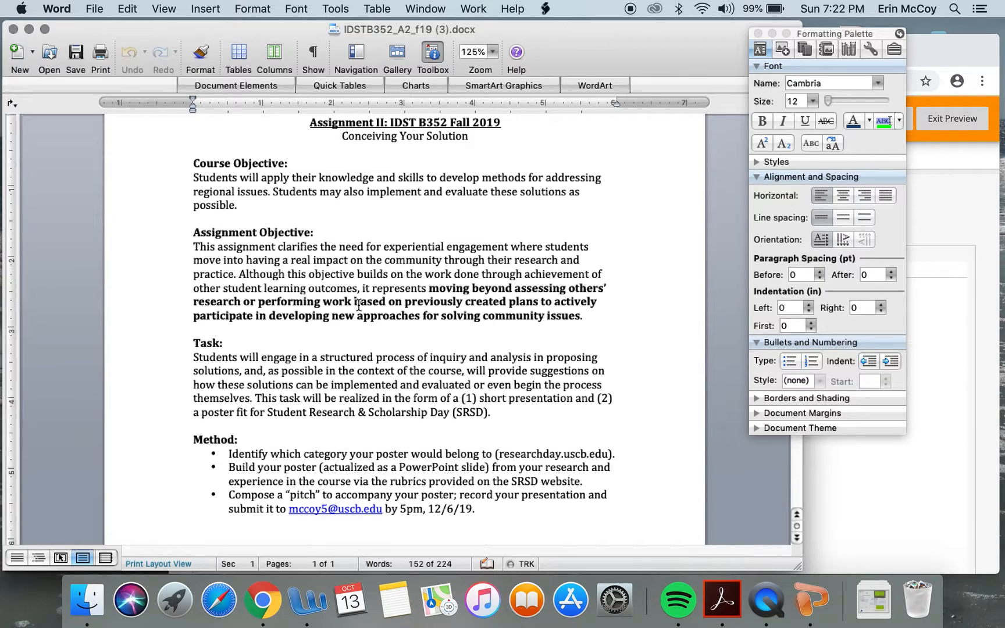
pyautogui.scroll(-3)
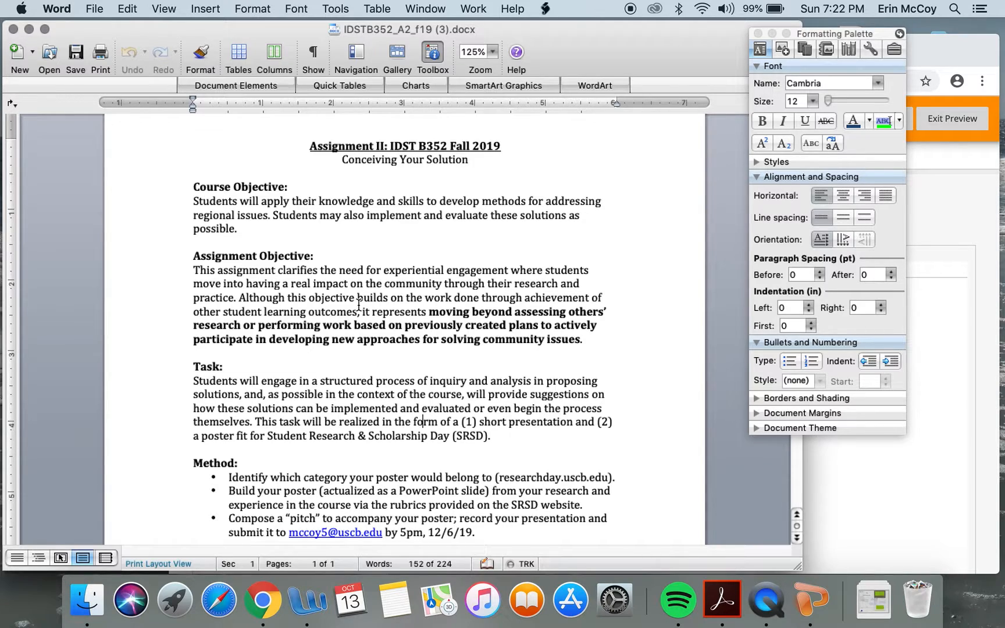
pyautogui.click(423, 423)
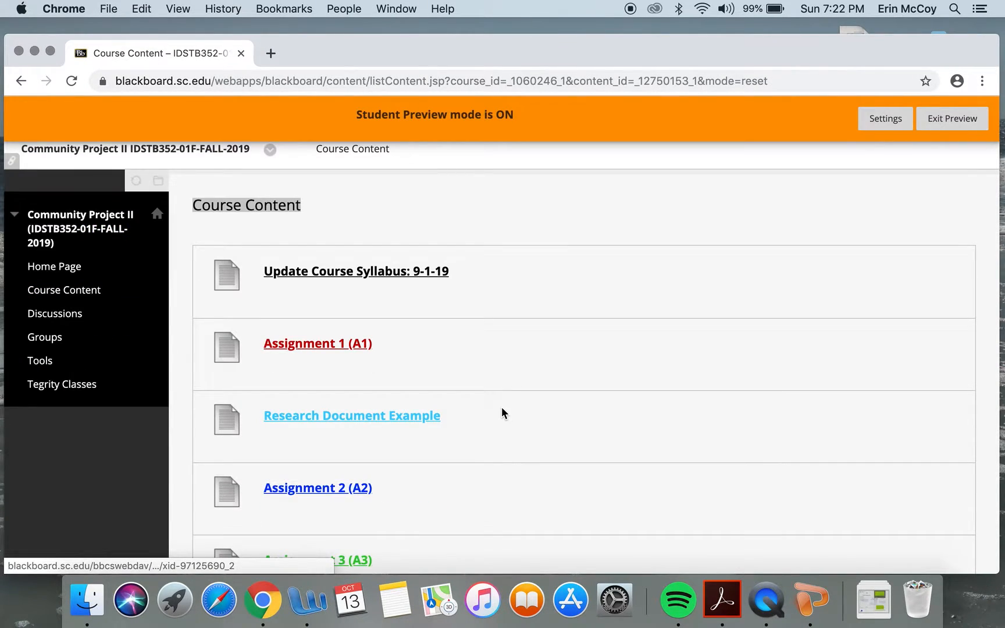
pyautogui.scroll(-3)
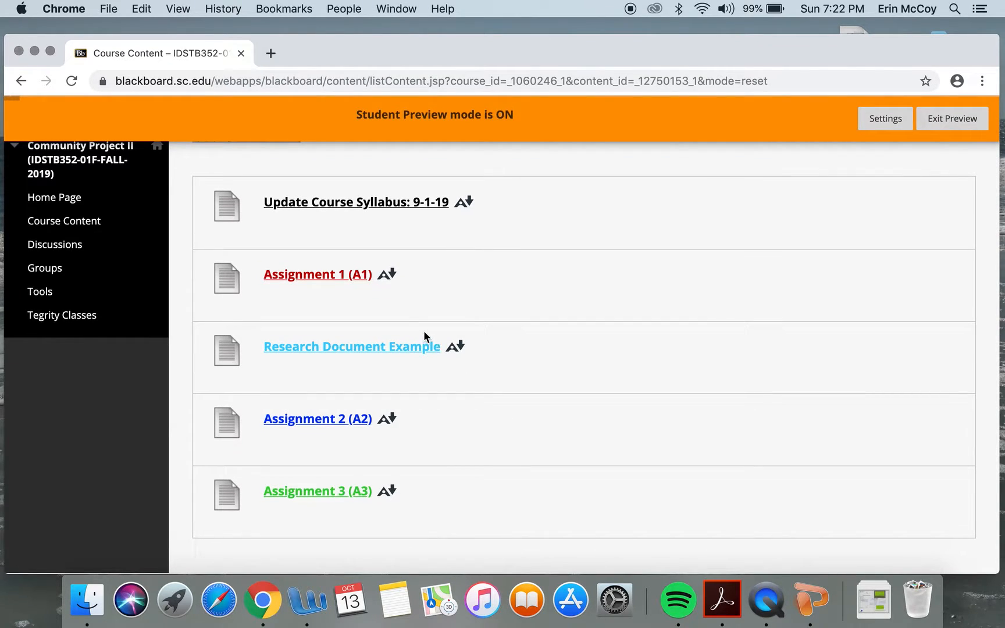
pyautogui.moveTo(343, 419)
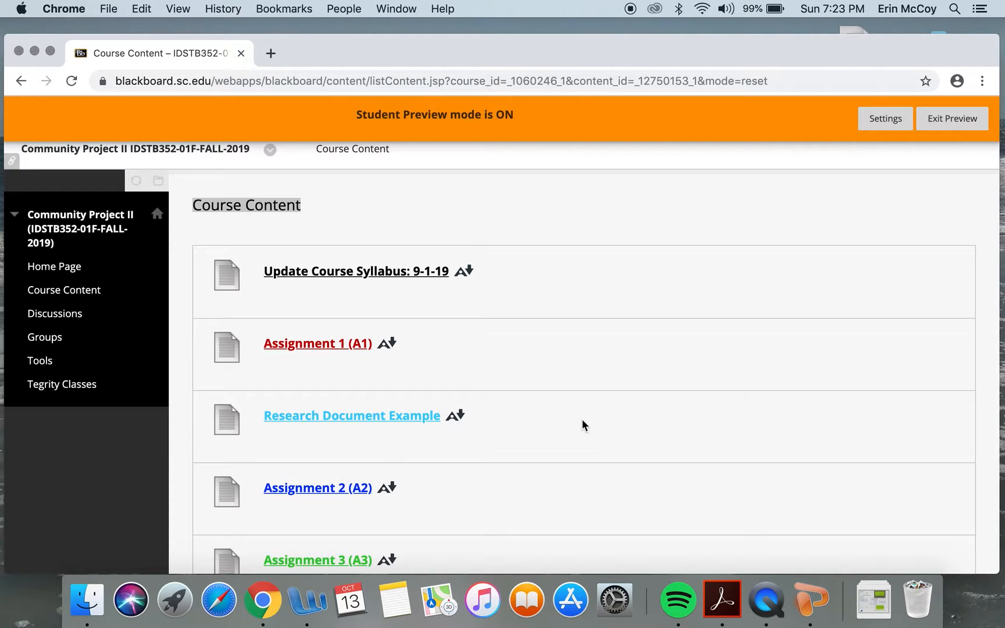
pyautogui.moveTo(766, 599)
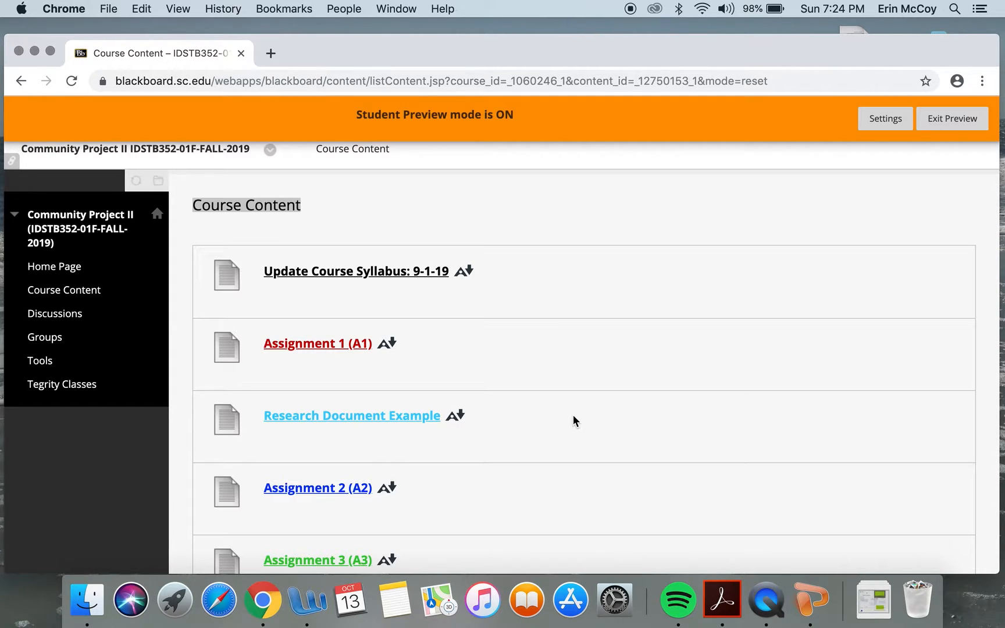
pyautogui.moveTo(550, 486)
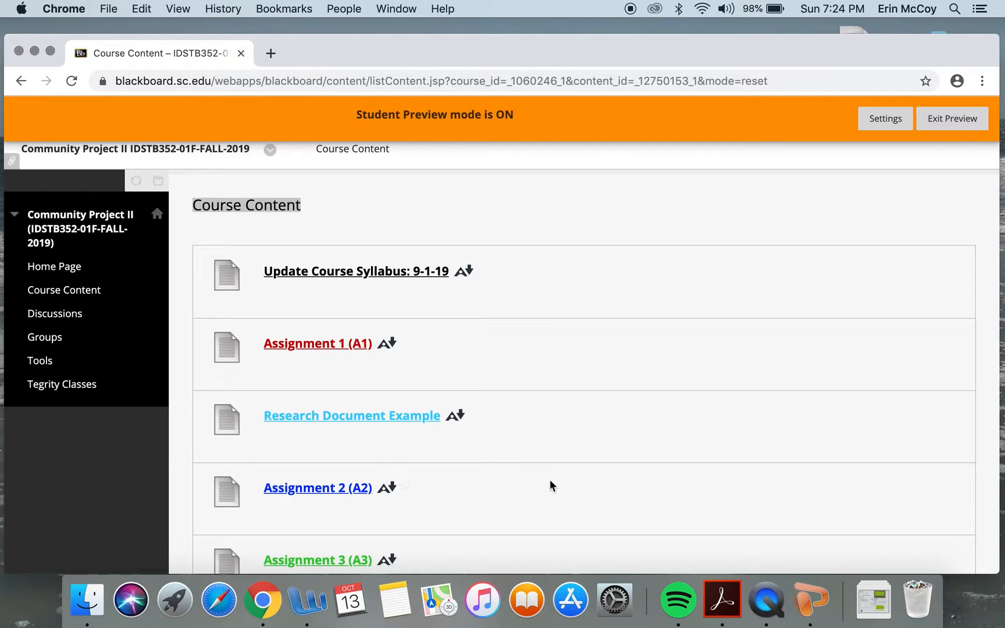
pyautogui.moveTo(690, 276)
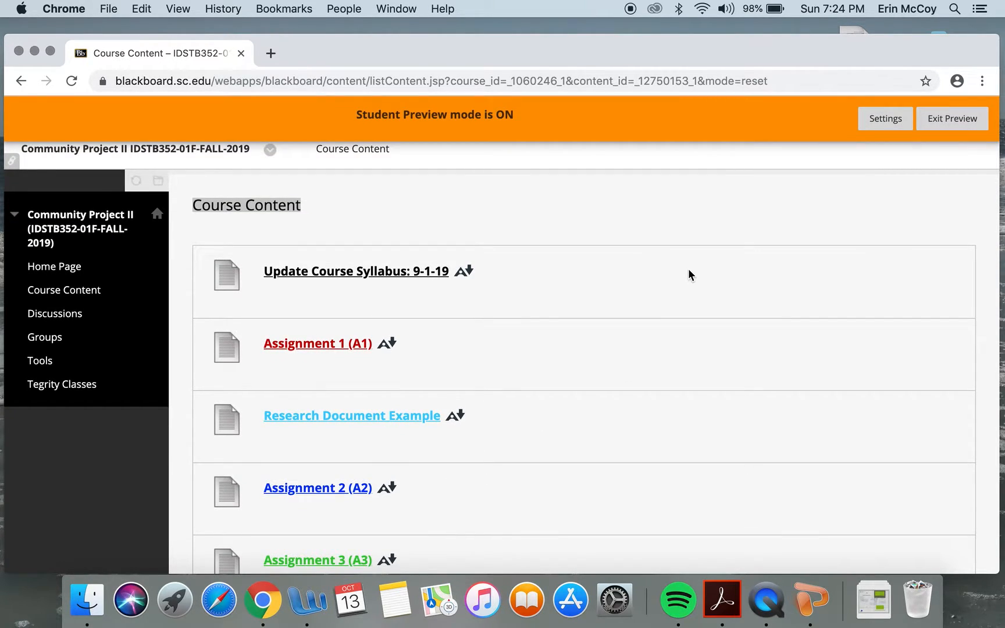